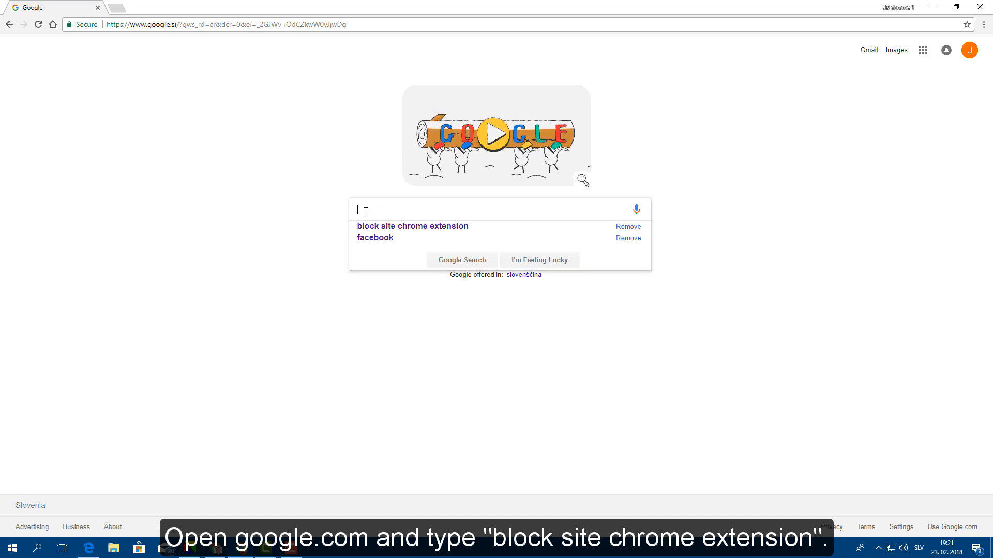
Step: Search Google for 'block site chrome extension'
{"action": "type", "text": "block site"}
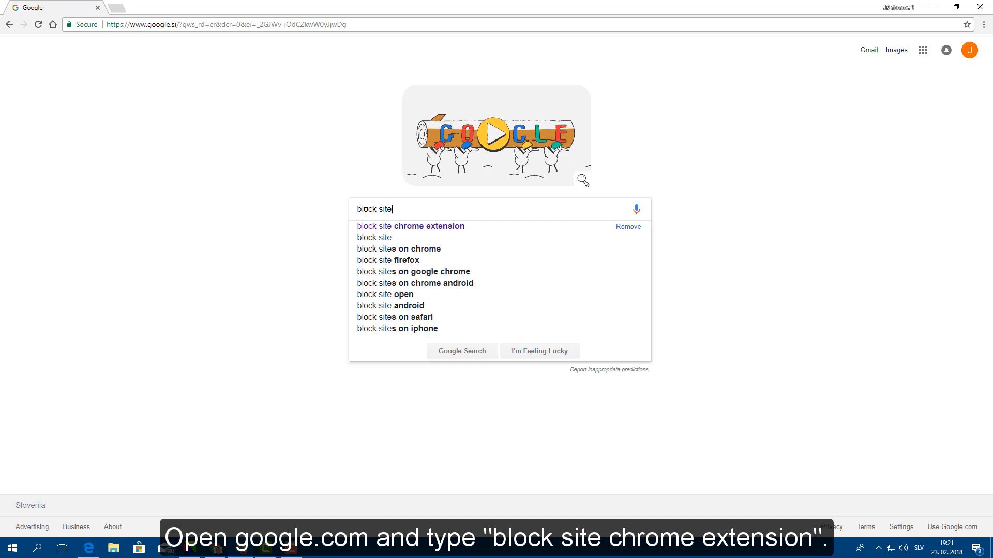
{"action": "type", "text": "chrome exte"}
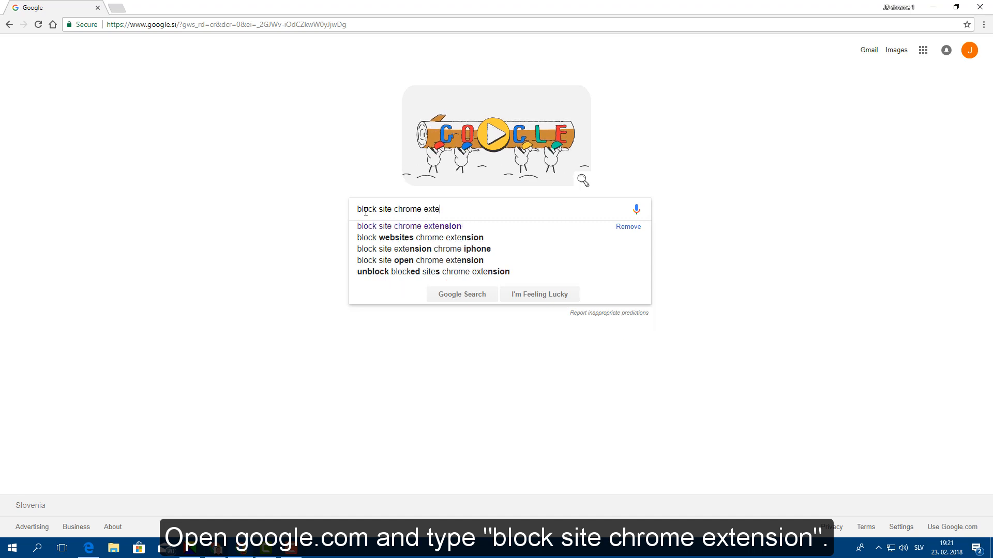
{"action": "type", "text": "nsion"}
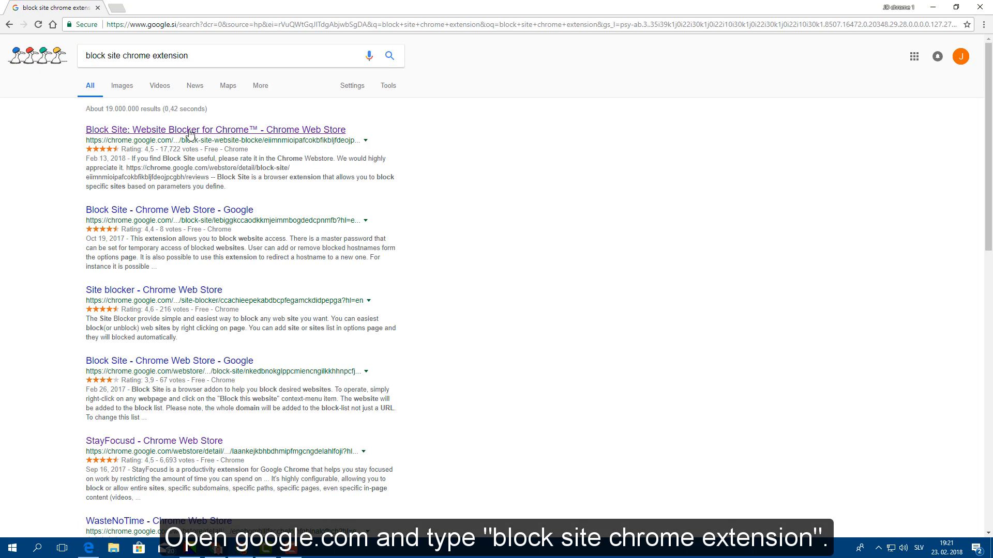
Step: Install the Block Site: Website Blocker for Chrome extension from the Chrome Web Store
{"action": "left_click", "coordinate": [216, 130]}
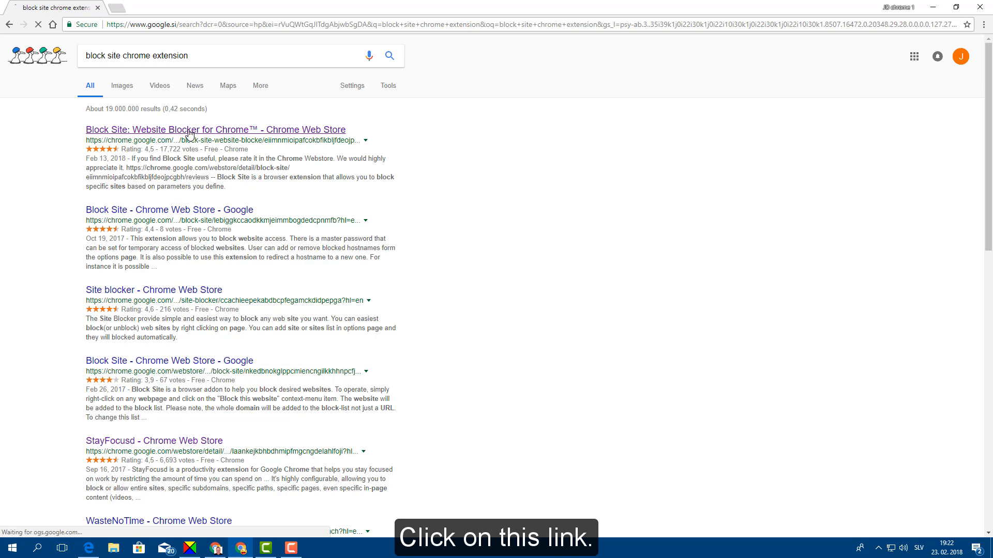
{"action": "left_click", "coordinate": [214, 130]}
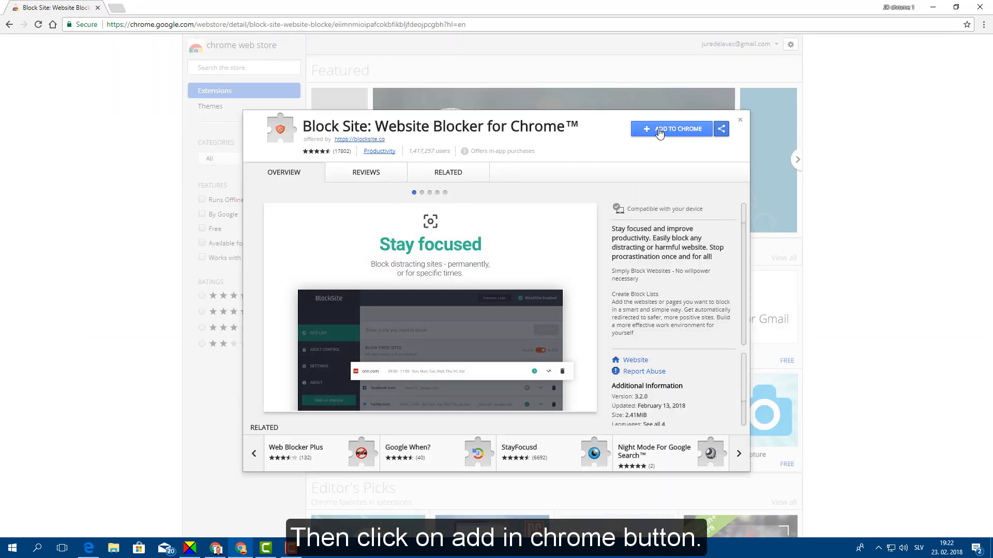
{"action": "left_click", "coordinate": [671, 129]}
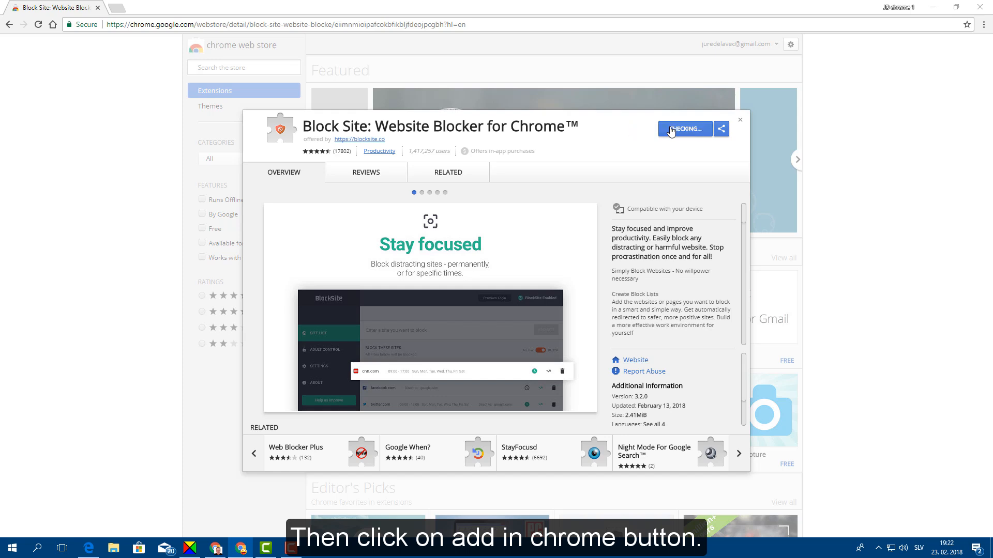
{"action": "left_click", "coordinate": [683, 129]}
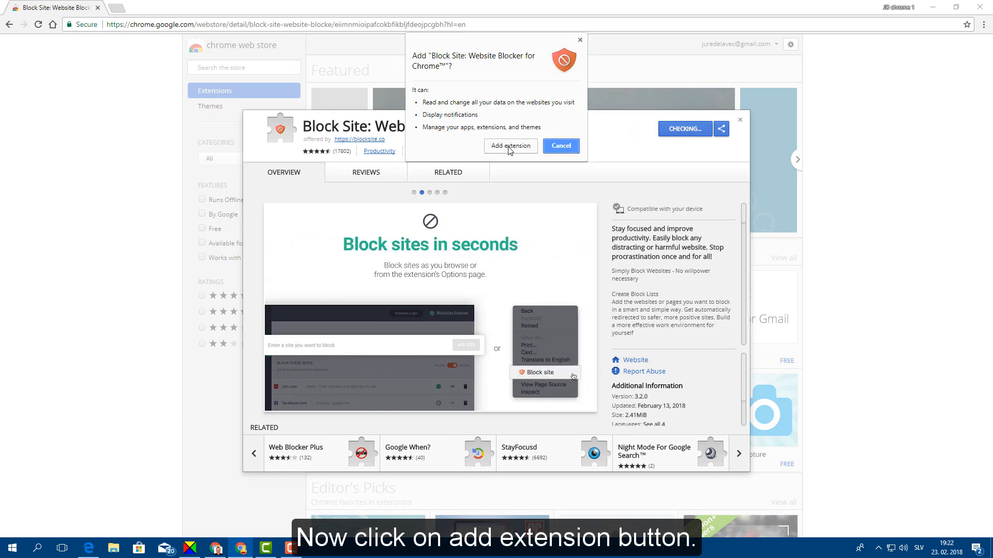
{"action": "left_click", "coordinate": [510, 146]}
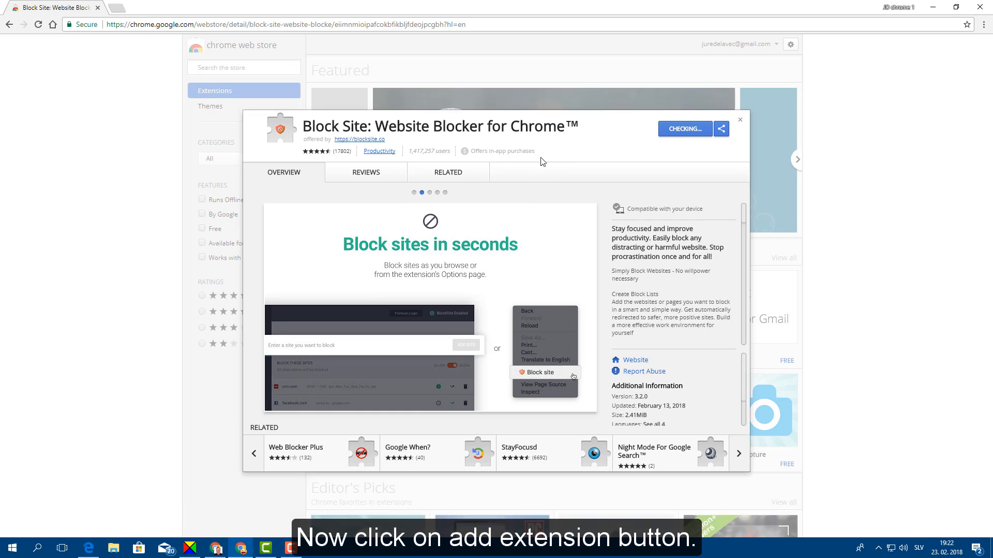
{"action": "left_click", "coordinate": [683, 128]}
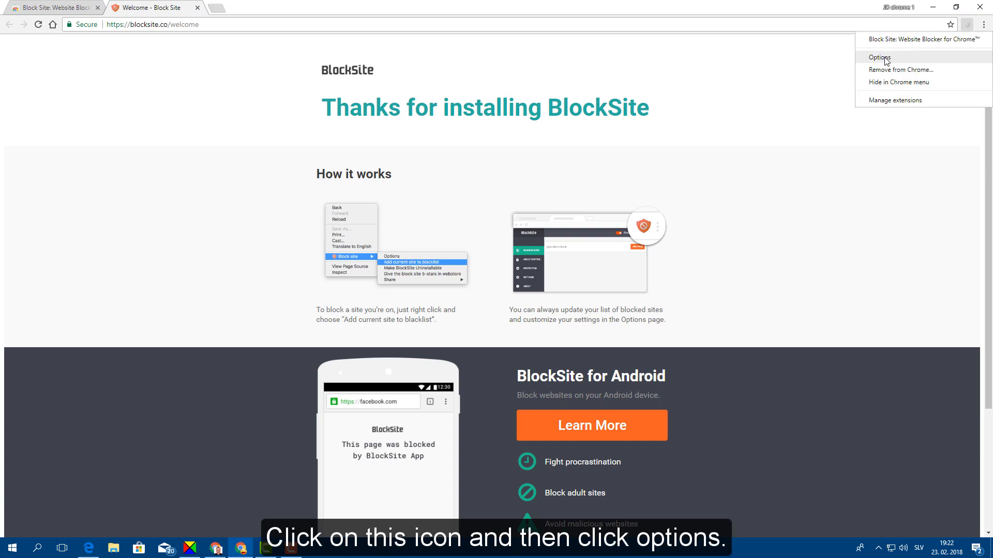
Step: Open the BlockSite options page from its toolbar icon
{"action": "left_click", "coordinate": [880, 57]}
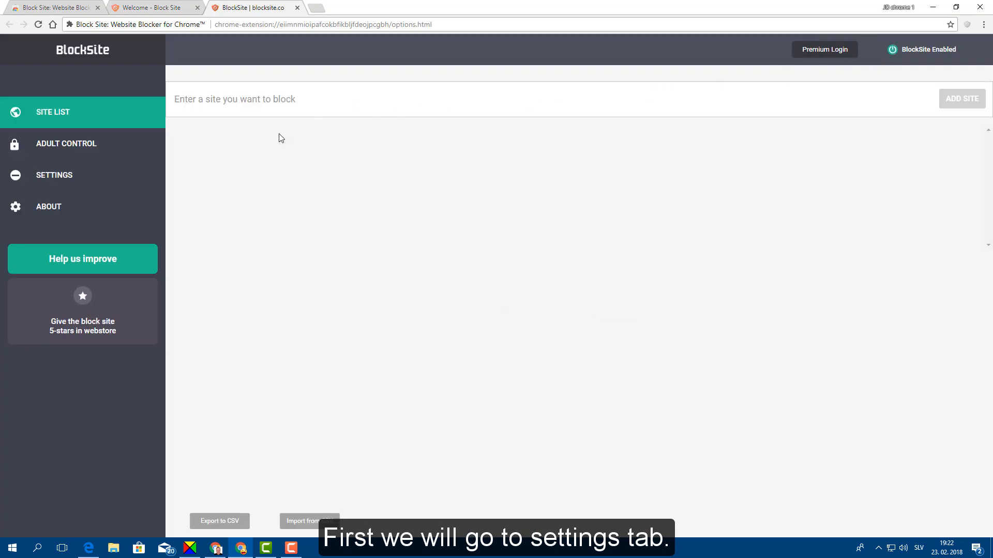
{"action": "mouse_move", "coordinate": [78, 121]}
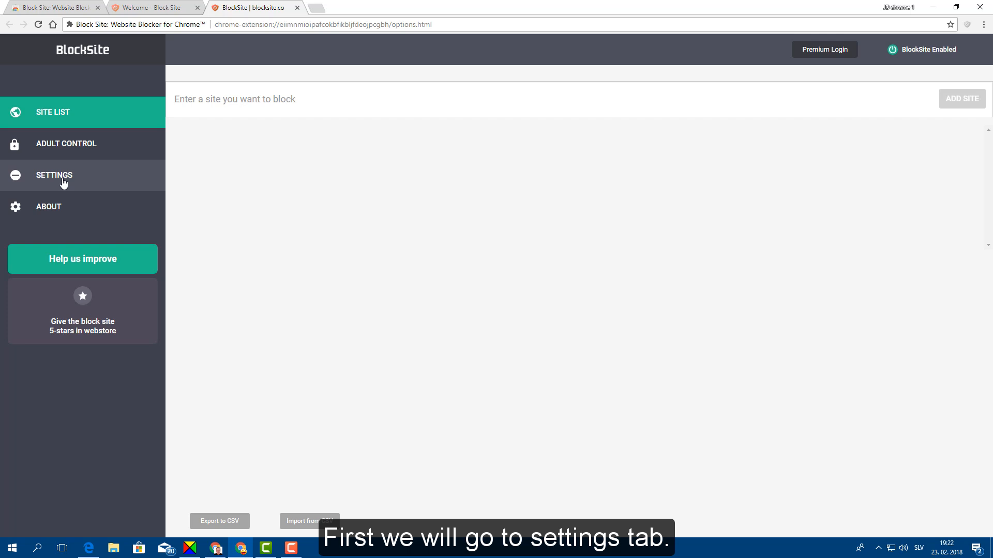
Step: In Settings, require a password for Block Site options and for blocked pages
{"action": "left_click", "coordinate": [54, 176]}
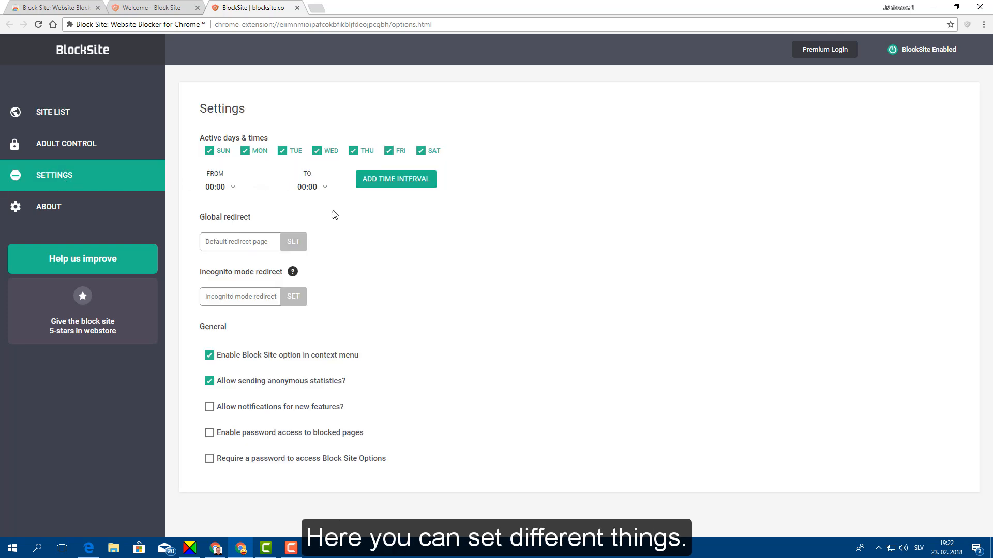
{"action": "mouse_move", "coordinate": [352, 234]}
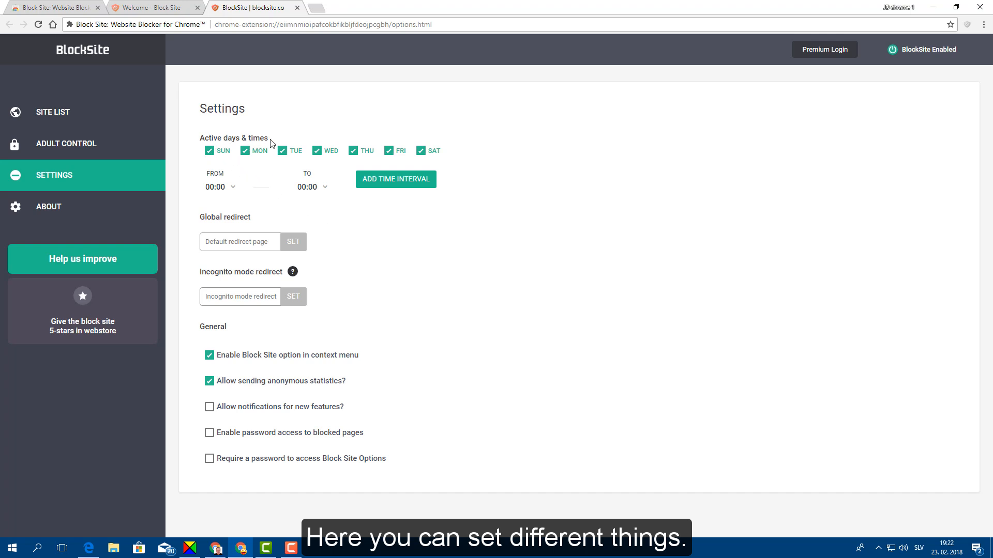
{"action": "mouse_move", "coordinate": [203, 175]}
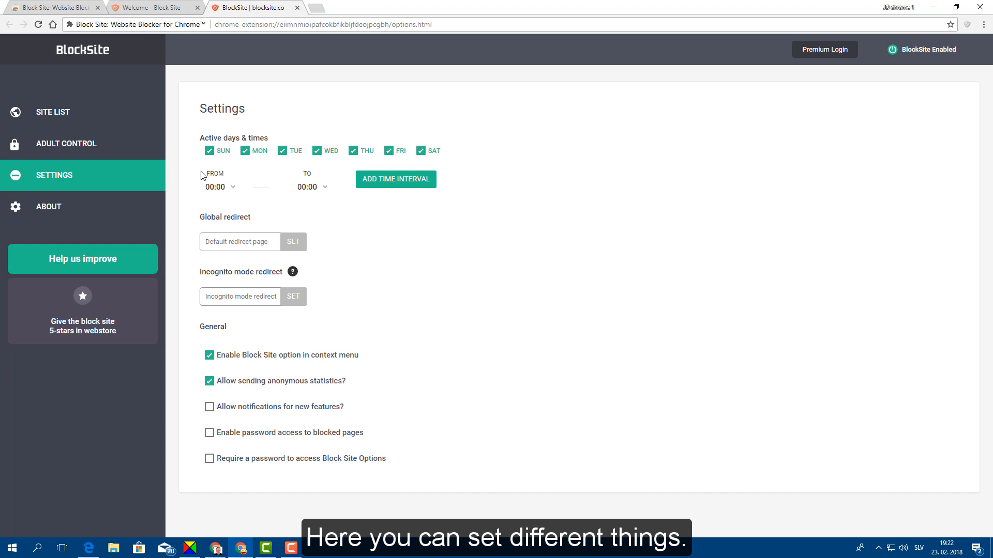
{"action": "mouse_move", "coordinate": [225, 177]}
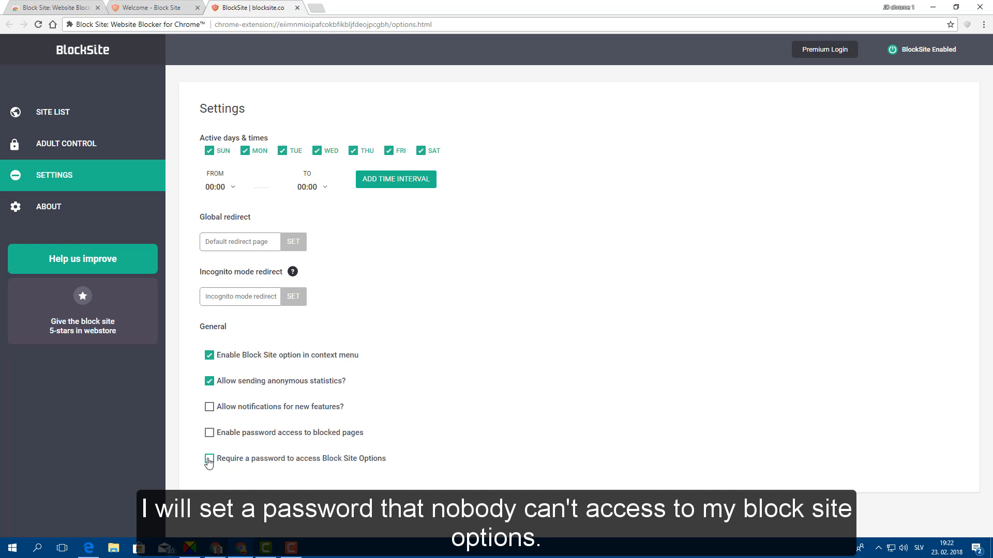
{"action": "left_click", "coordinate": [209, 458]}
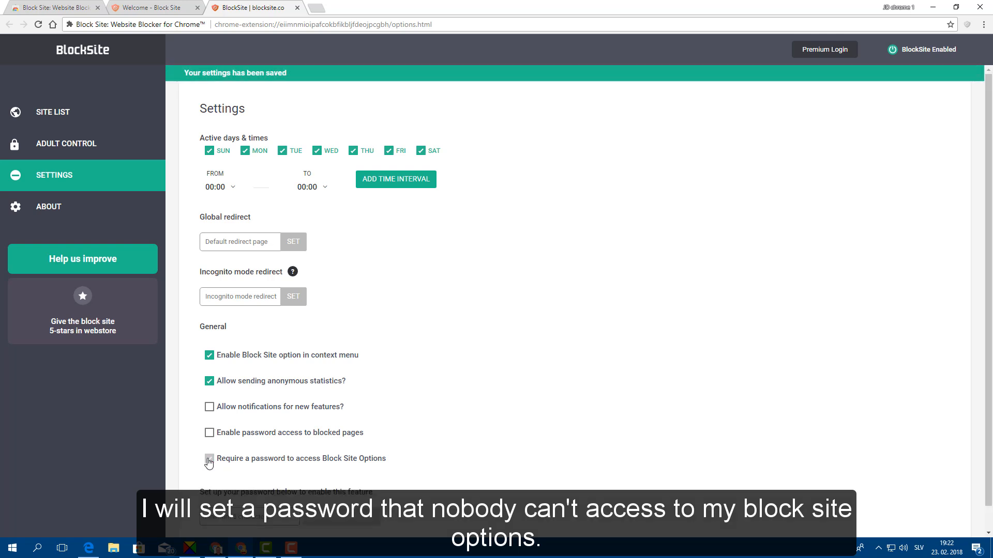
{"action": "left_click", "coordinate": [208, 459]}
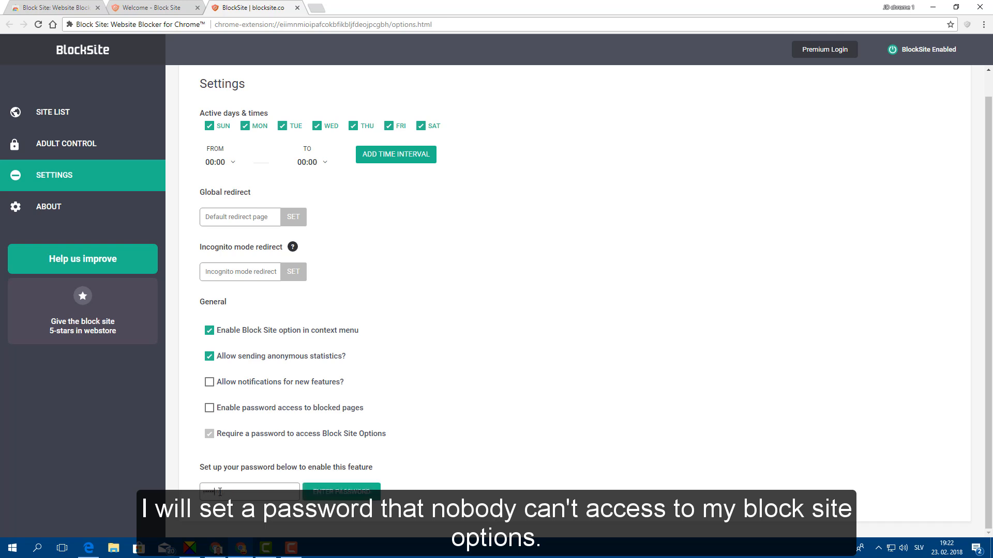
{"action": "left_click", "coordinate": [341, 491]}
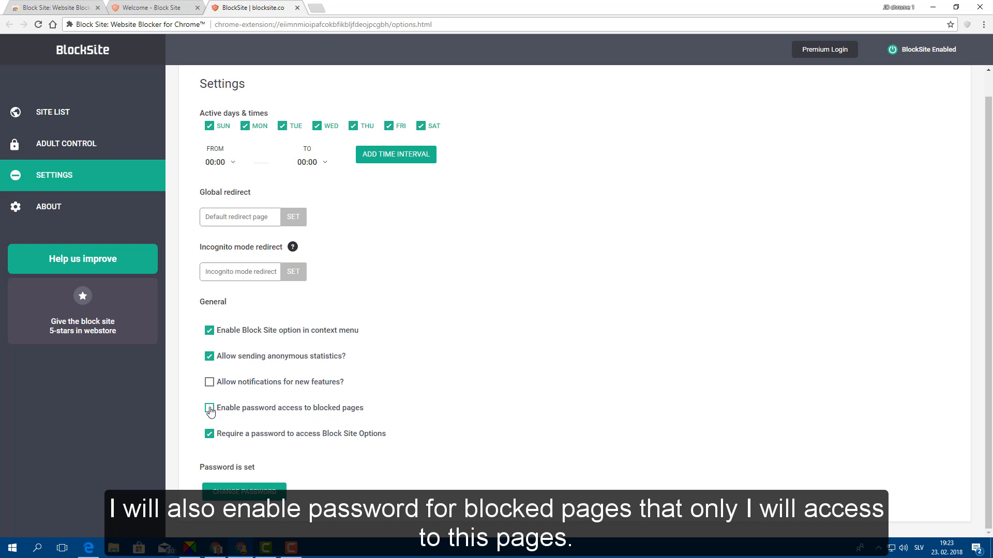
{"action": "left_click", "coordinate": [209, 407]}
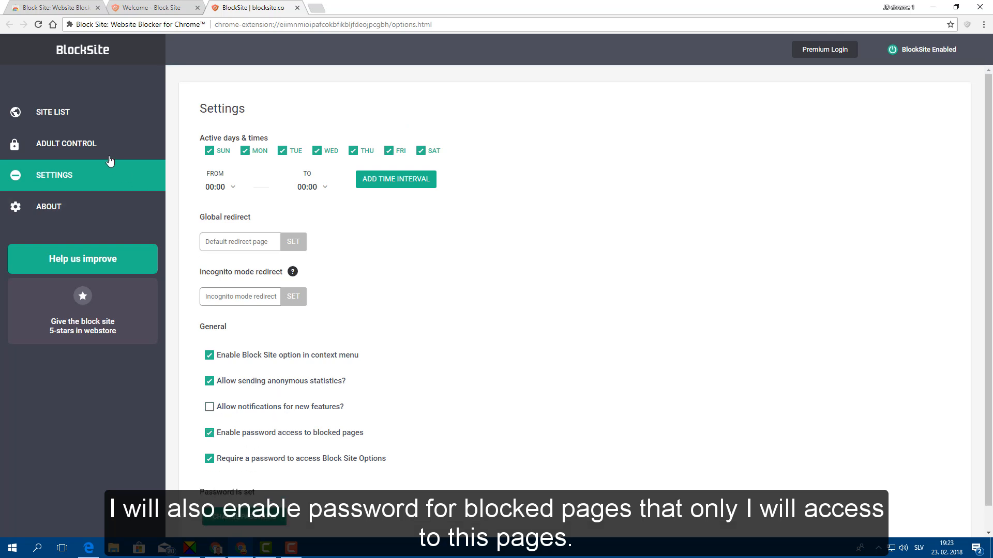
{"action": "mouse_move", "coordinate": [74, 115]}
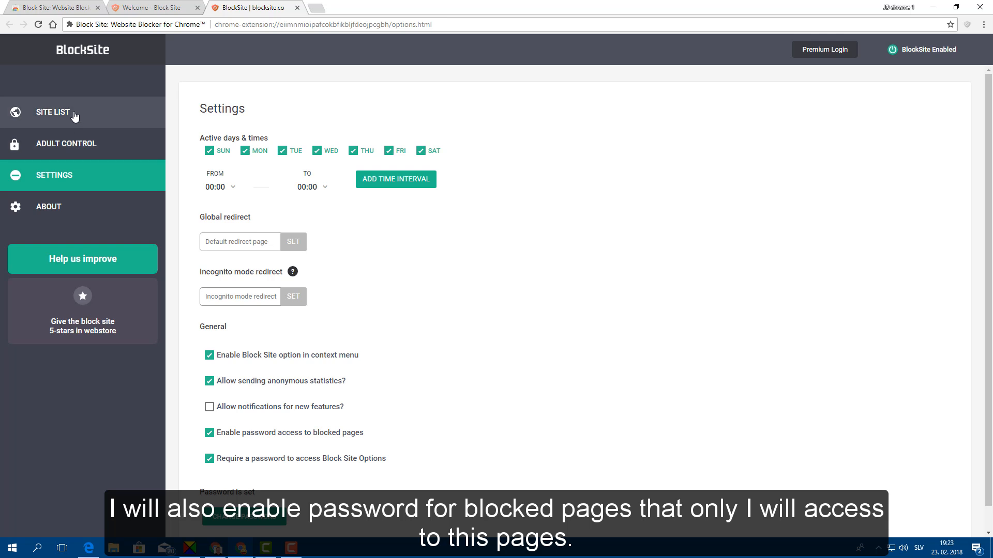
Step: Add facebook.com to the site list, switching to Allow mode and back to Block
{"action": "left_click", "coordinate": [53, 112]}
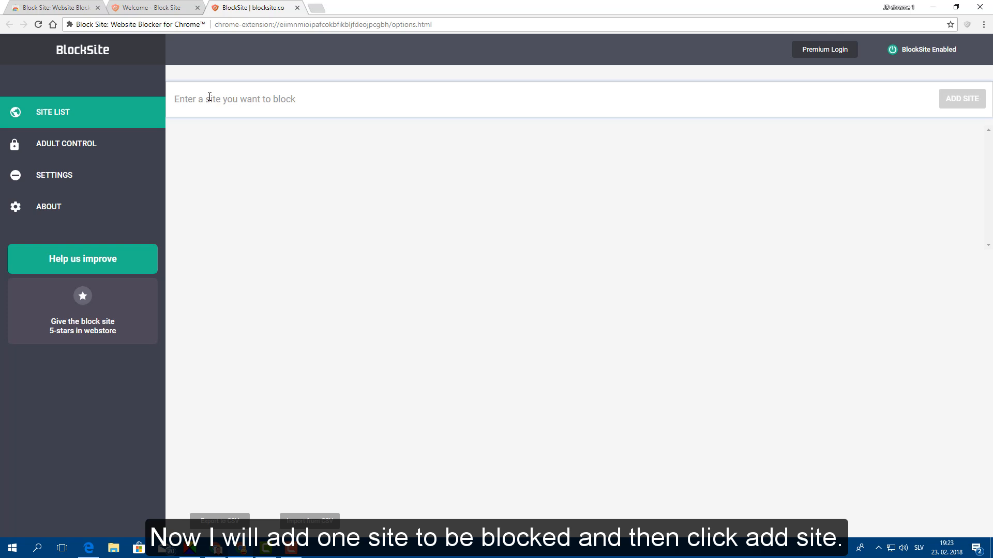
{"action": "type", "text": "facebook.co"}
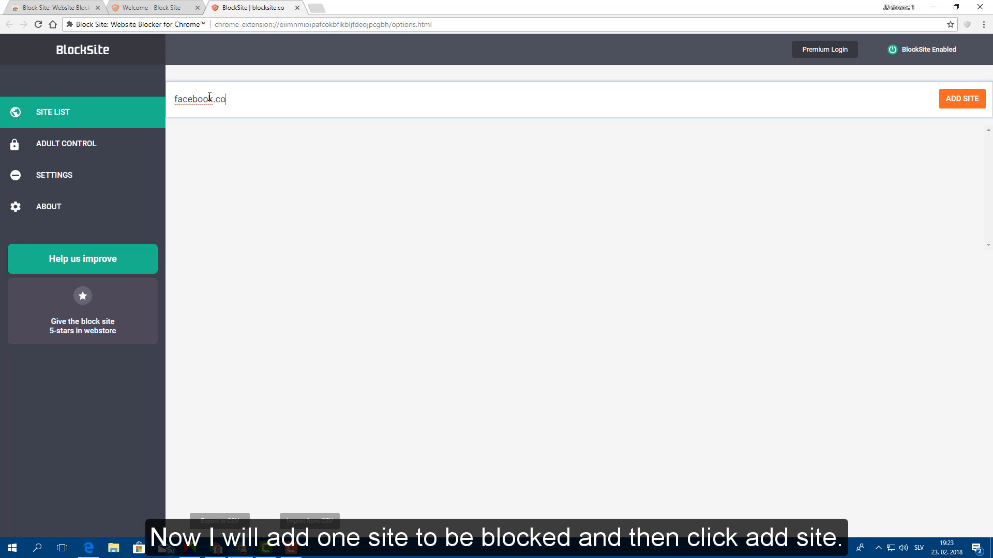
{"action": "type", "text": "m"}
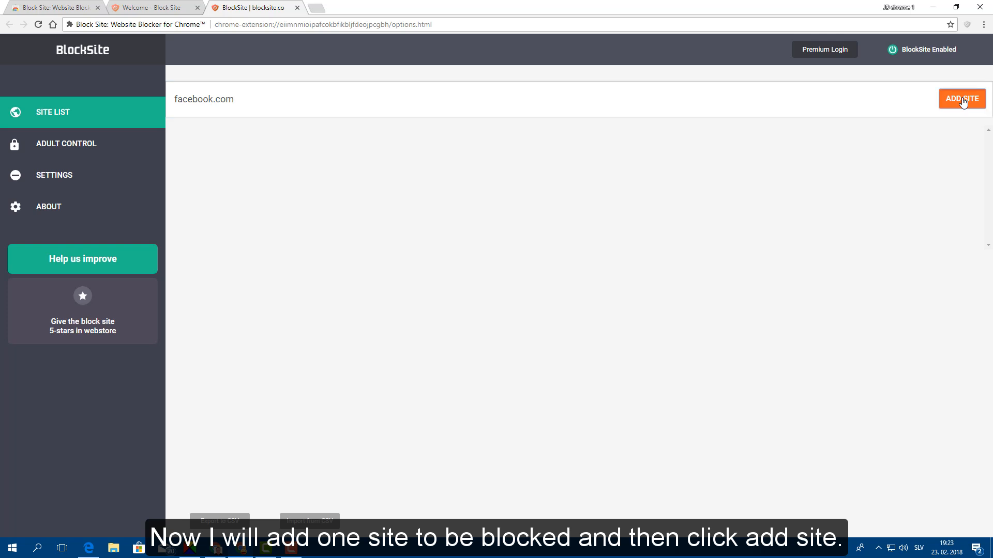
{"action": "left_click", "coordinate": [962, 99]}
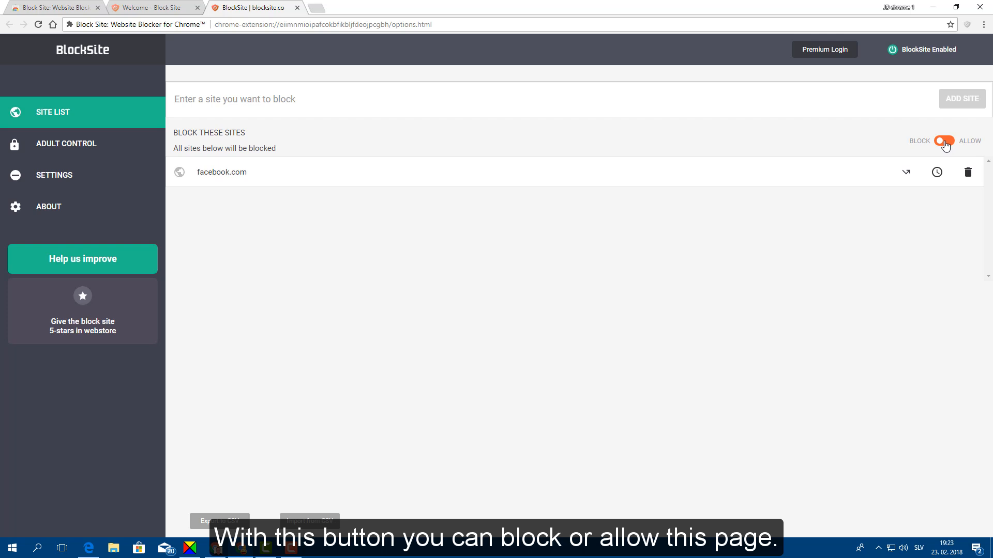
{"action": "left_click", "coordinate": [945, 141]}
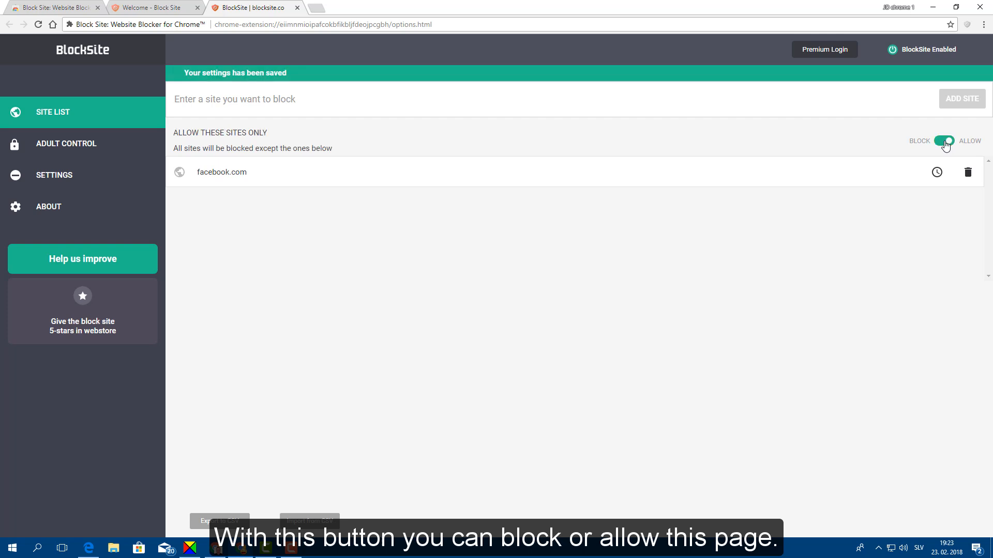
{"action": "left_click", "coordinate": [944, 140]}
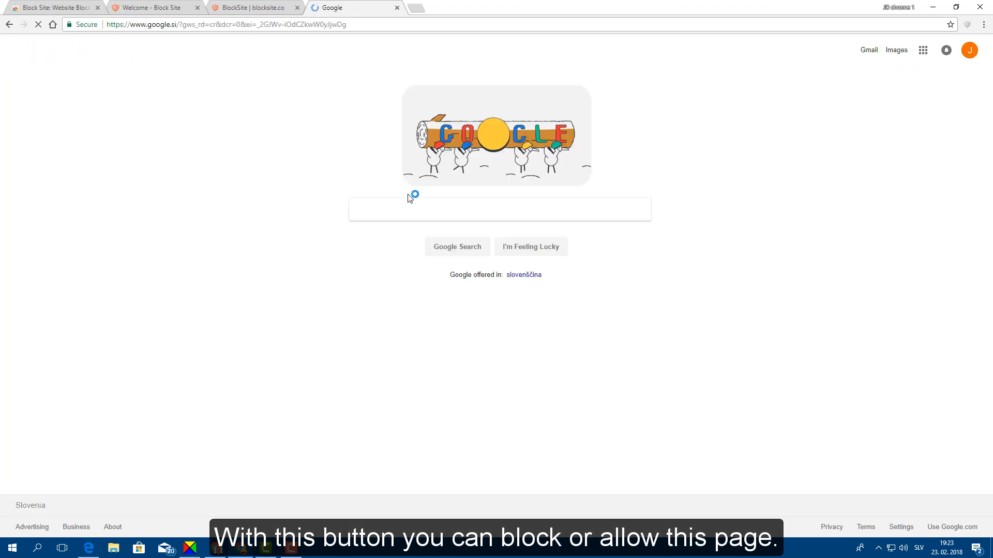
Step: Search Google for facebook and open the Facebook - Log In or Sign Up result
{"action": "type", "text": "facebook"}
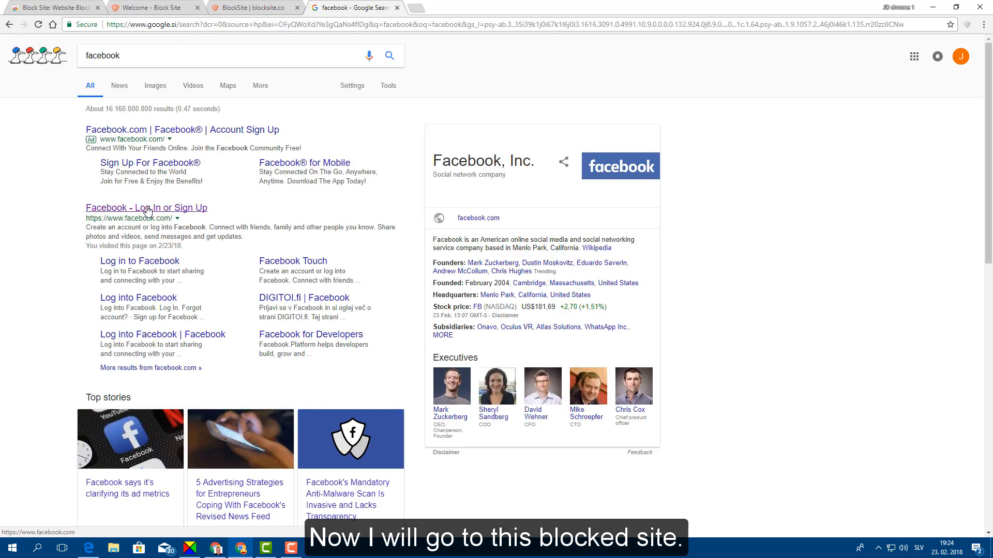
{"action": "mouse_move", "coordinate": [150, 211]}
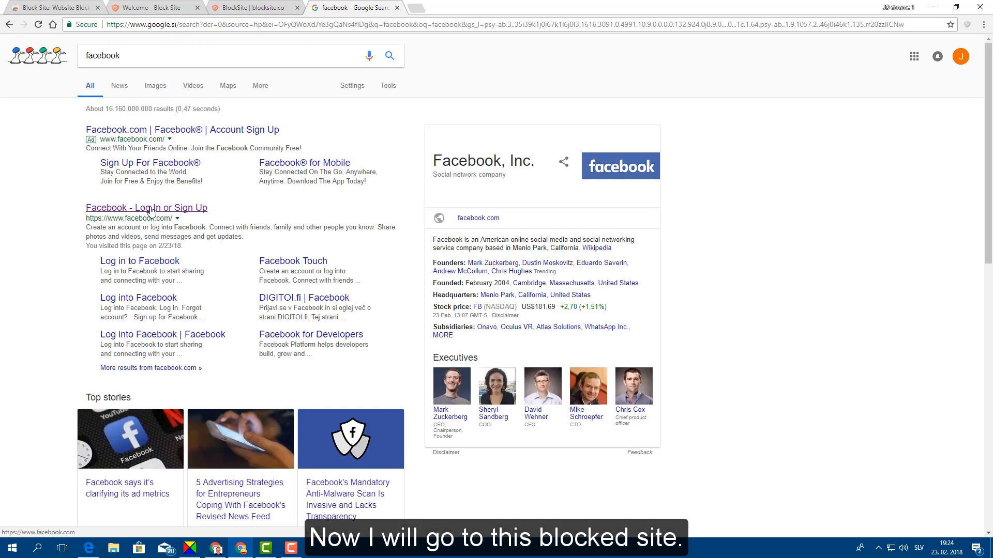
{"action": "left_click", "coordinate": [146, 208]}
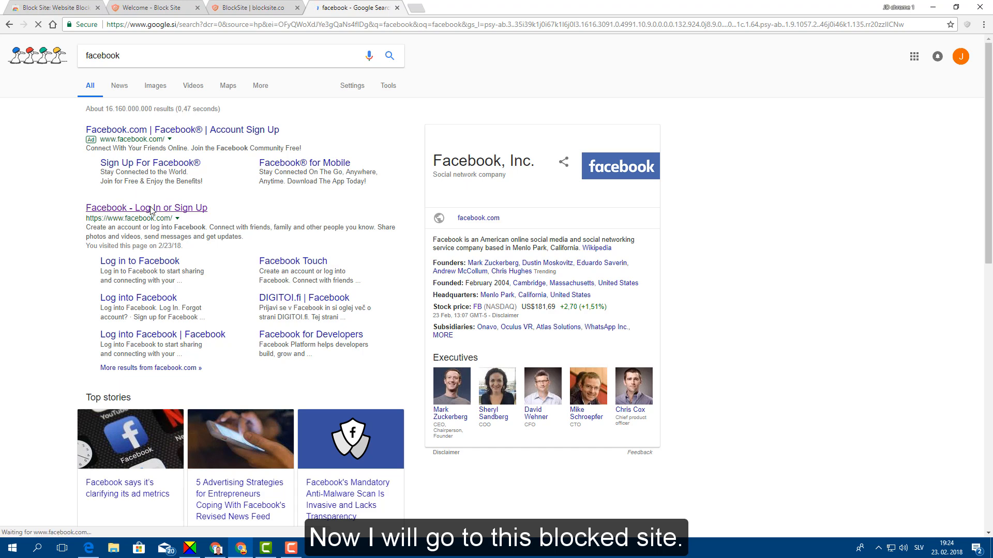
{"action": "left_click", "coordinate": [147, 207]}
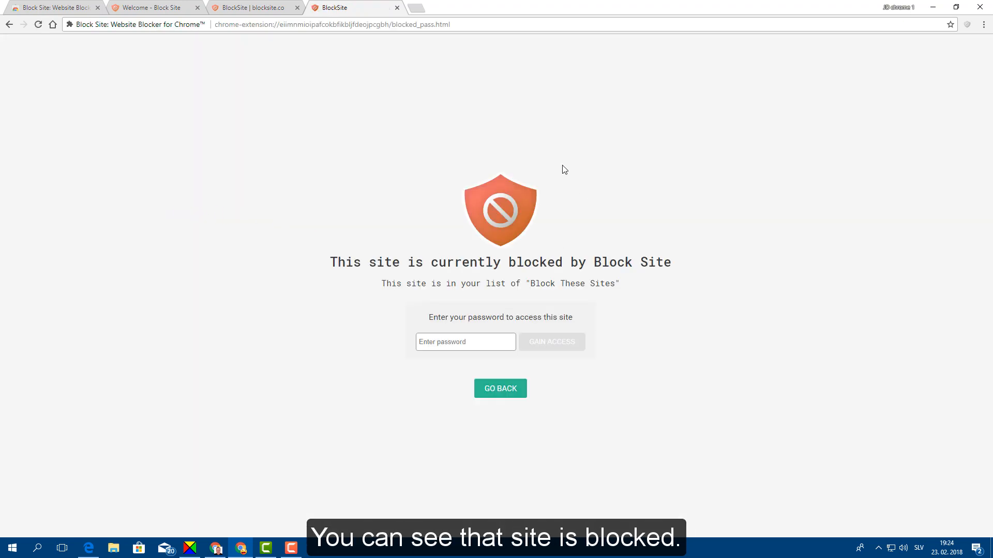
{"action": "mouse_move", "coordinate": [462, 318]}
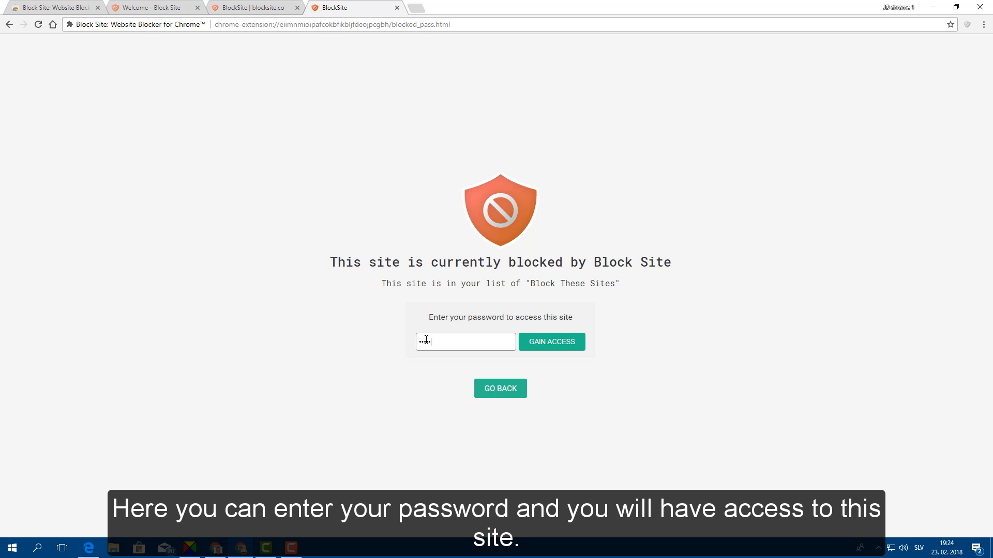
Step: Unlock facebook.com with the password via GAIN ACCESS, then close the Facebook tab
{"action": "left_click", "coordinate": [551, 342]}
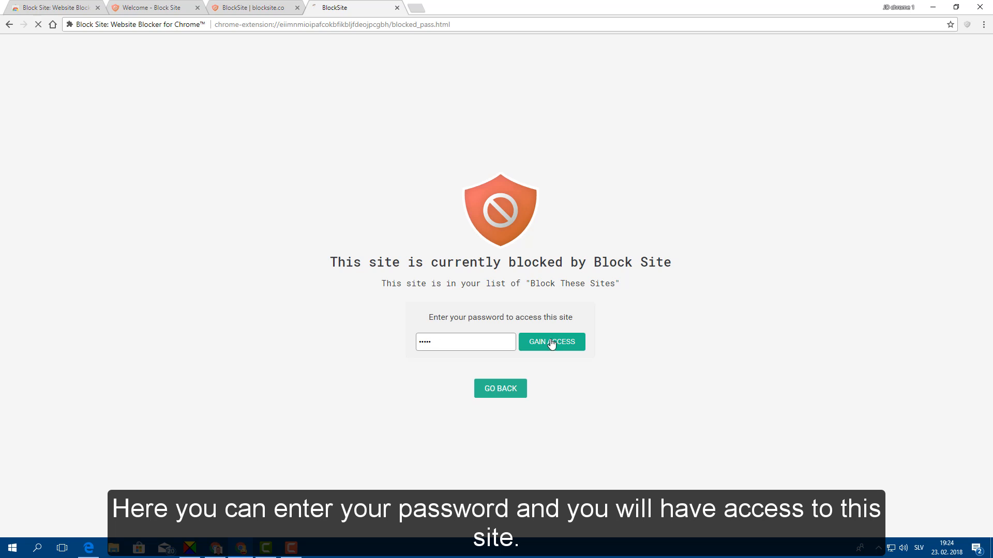
{"action": "left_click", "coordinate": [550, 341]}
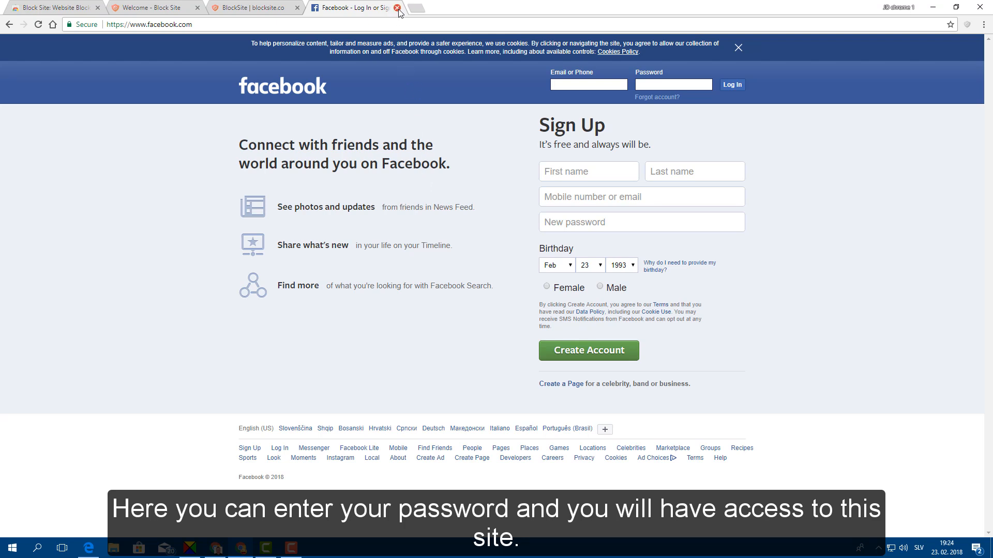
{"action": "left_click", "coordinate": [587, 84]}
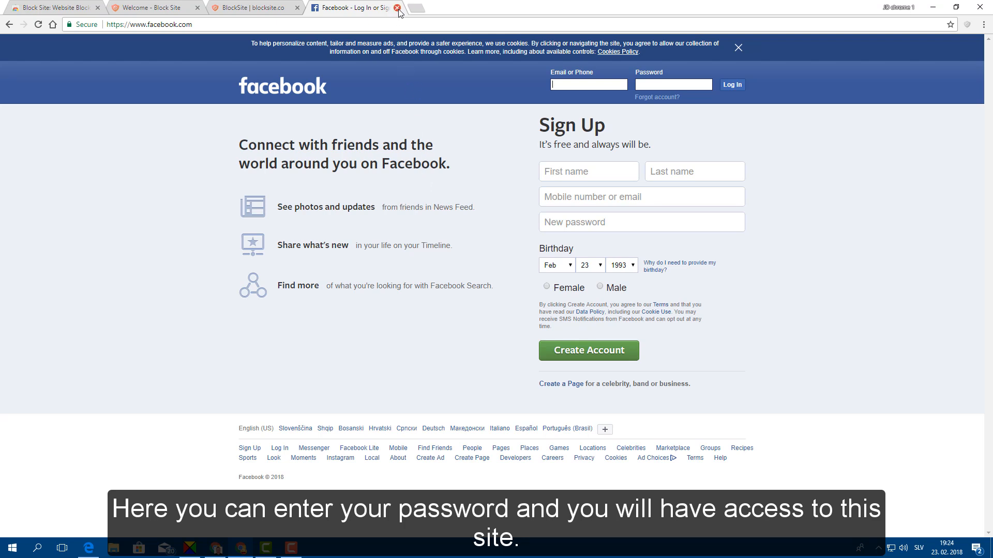
{"action": "left_click", "coordinate": [398, 7]}
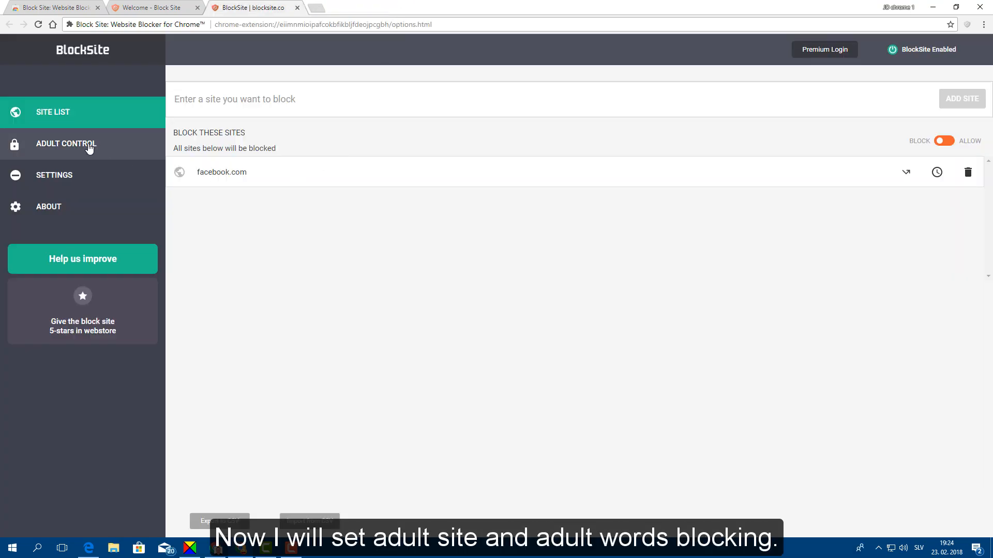
Step: Under Adult Control, switch on the Adult related websites toggle
{"action": "left_click", "coordinate": [66, 143]}
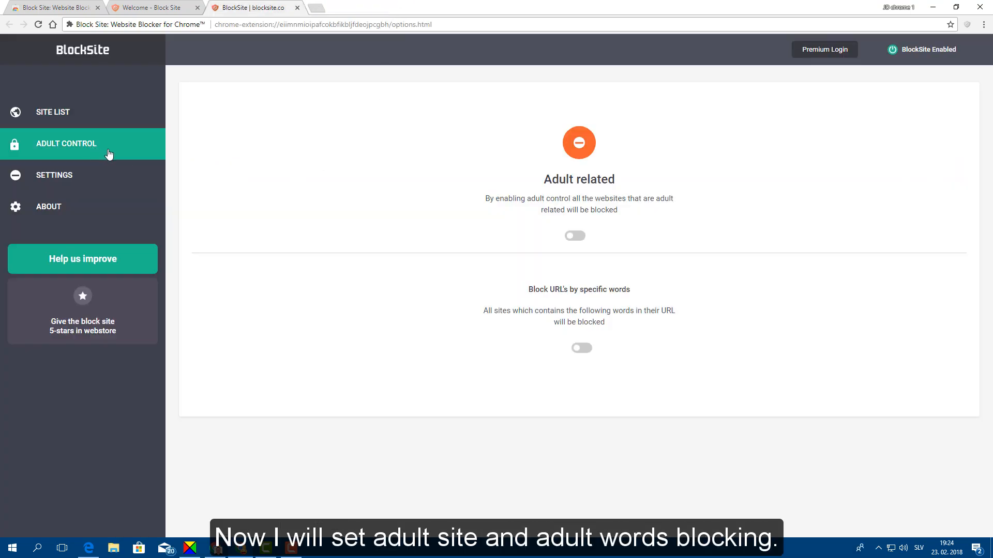
{"action": "mouse_move", "coordinate": [569, 189]}
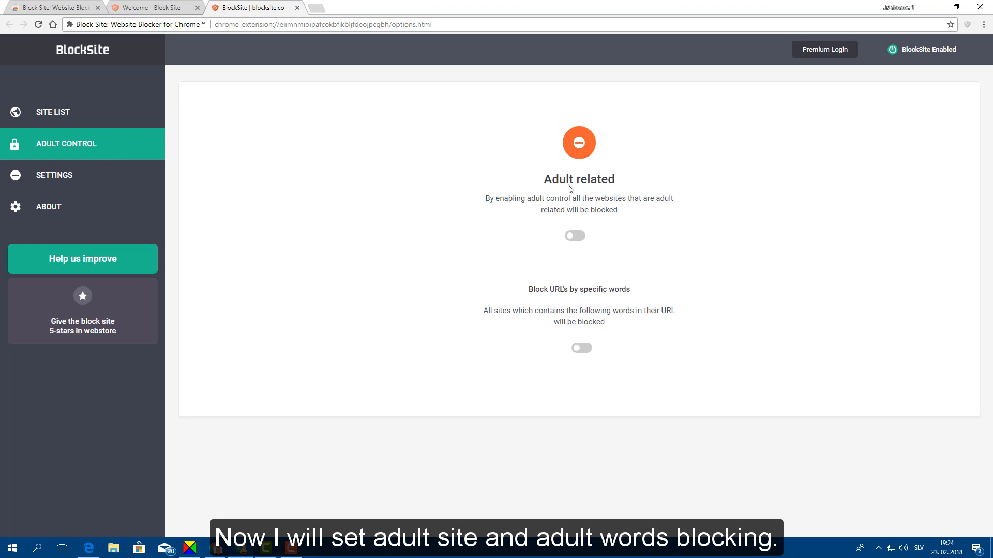
{"action": "mouse_move", "coordinate": [589, 214]}
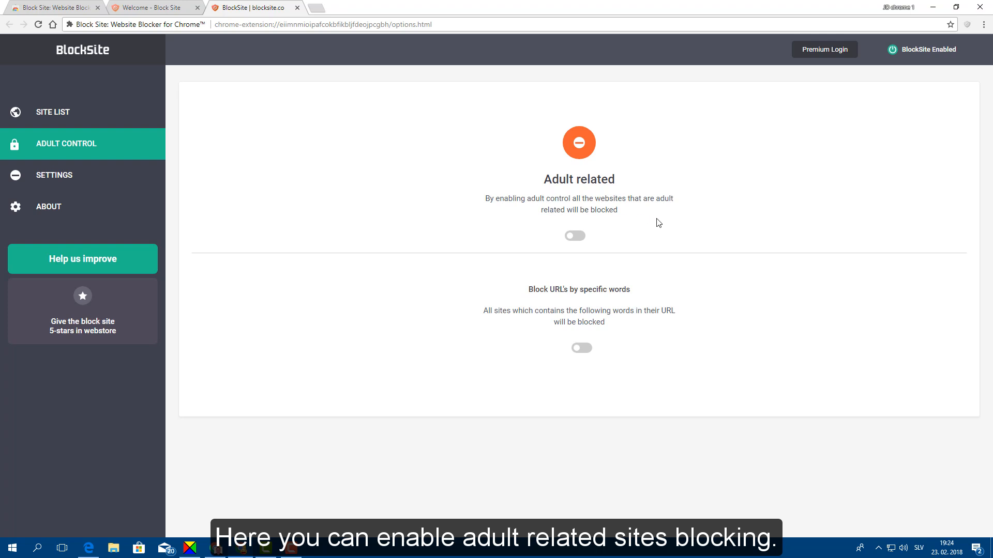
{"action": "mouse_move", "coordinate": [573, 236]}
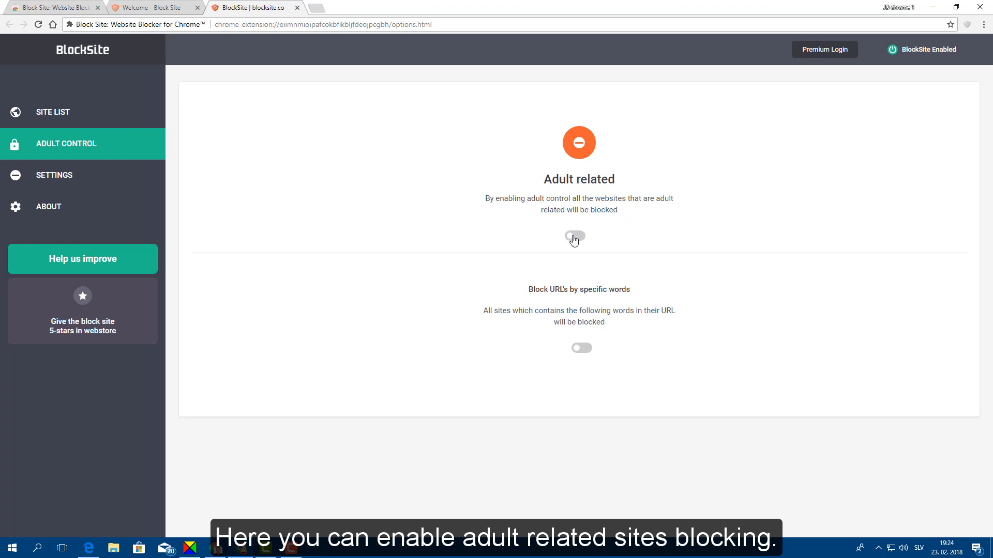
{"action": "left_click", "coordinate": [575, 238]}
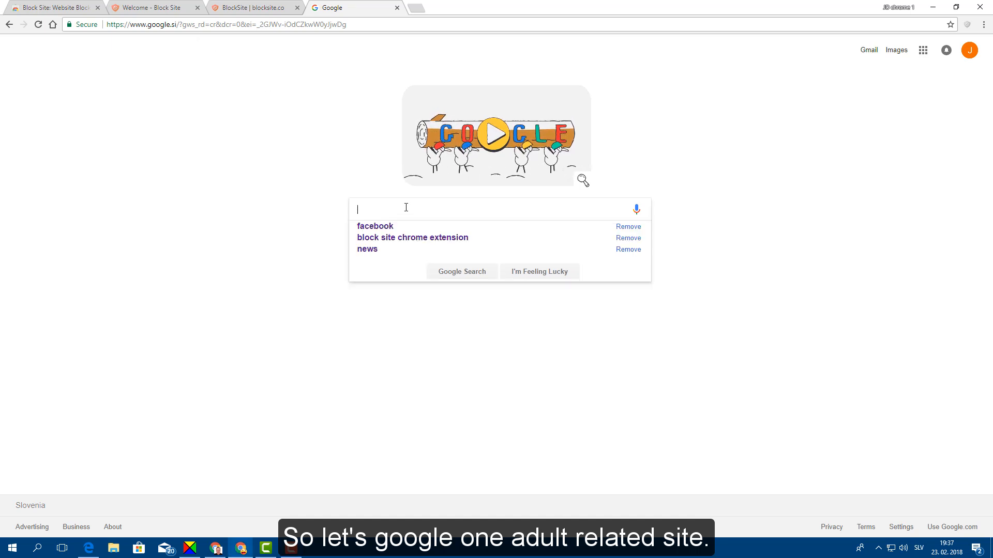
Step: Search Google for an adult term and open a result to confirm it's blocked
{"action": "type", "text": "red"}
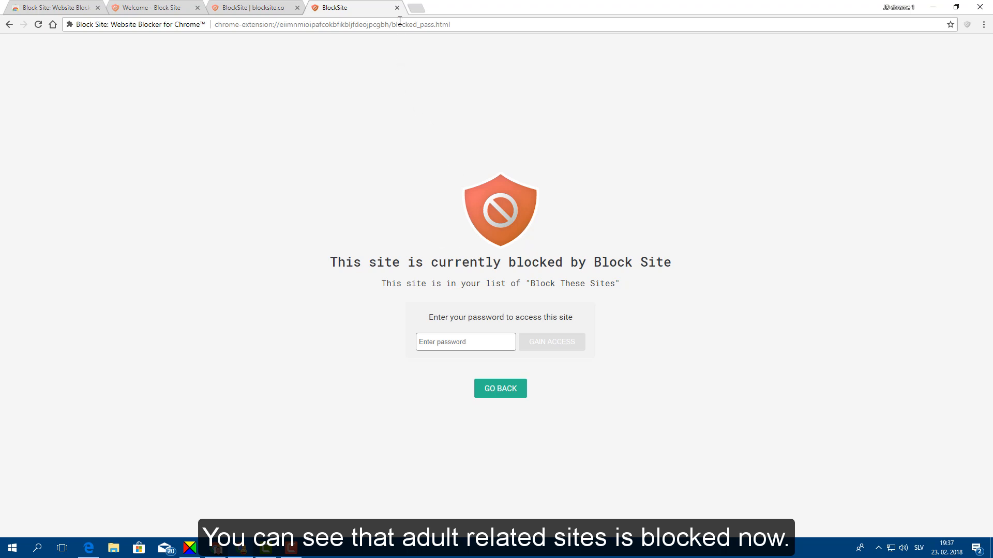
{"action": "mouse_move", "coordinate": [408, 50]}
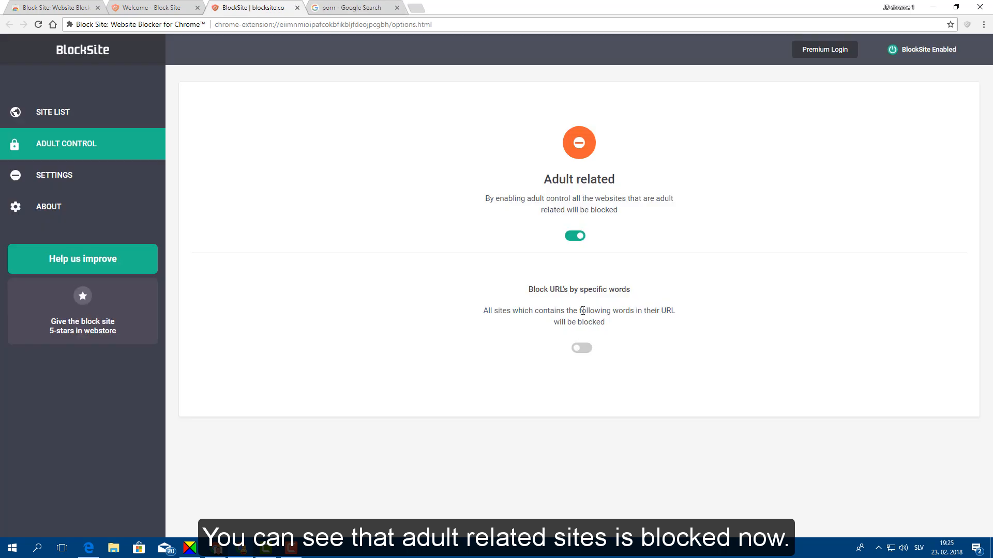
Step: Enable blocking URLs by word and add 'sex' and 'porn' to the word list
{"action": "left_click", "coordinate": [580, 348]}
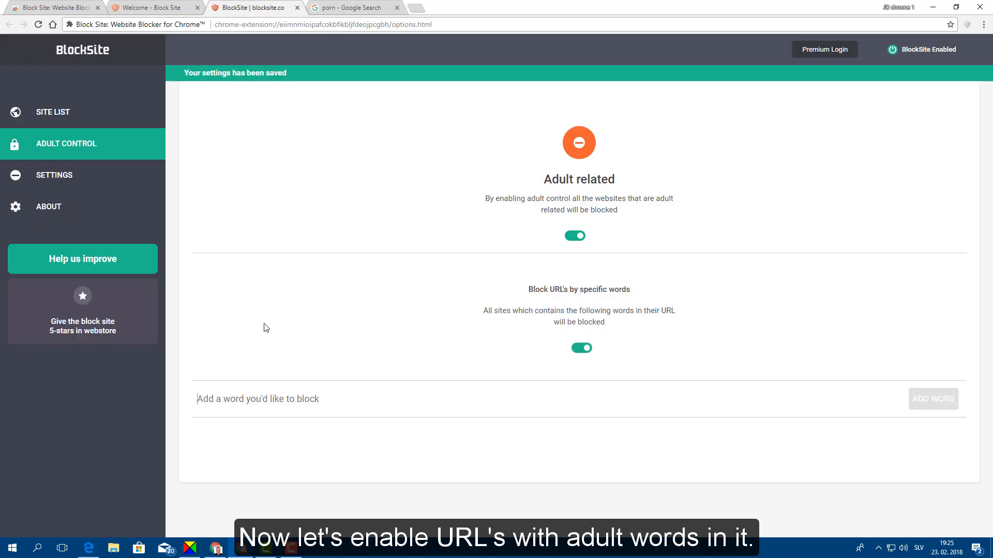
{"action": "type", "text": "sex"}
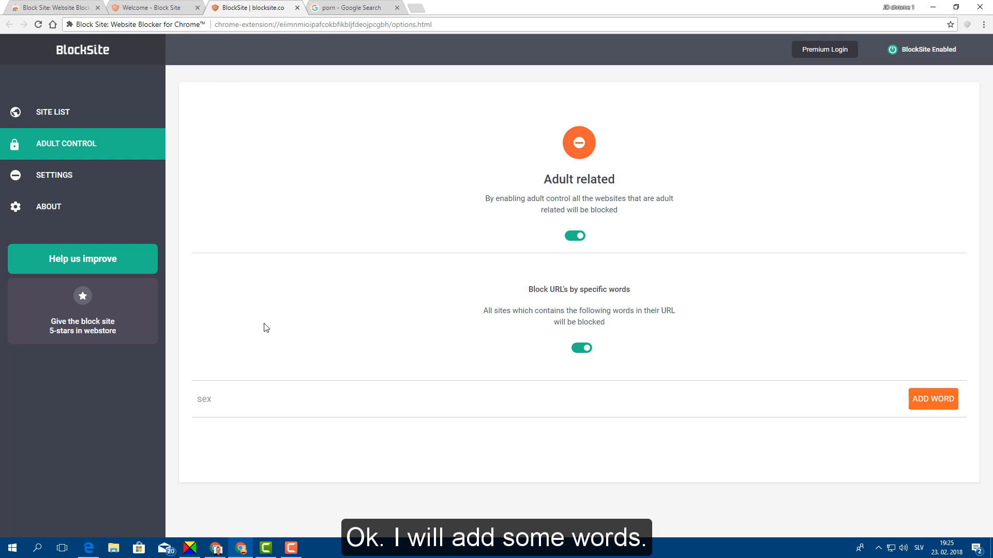
{"action": "left_click", "coordinate": [931, 399]}
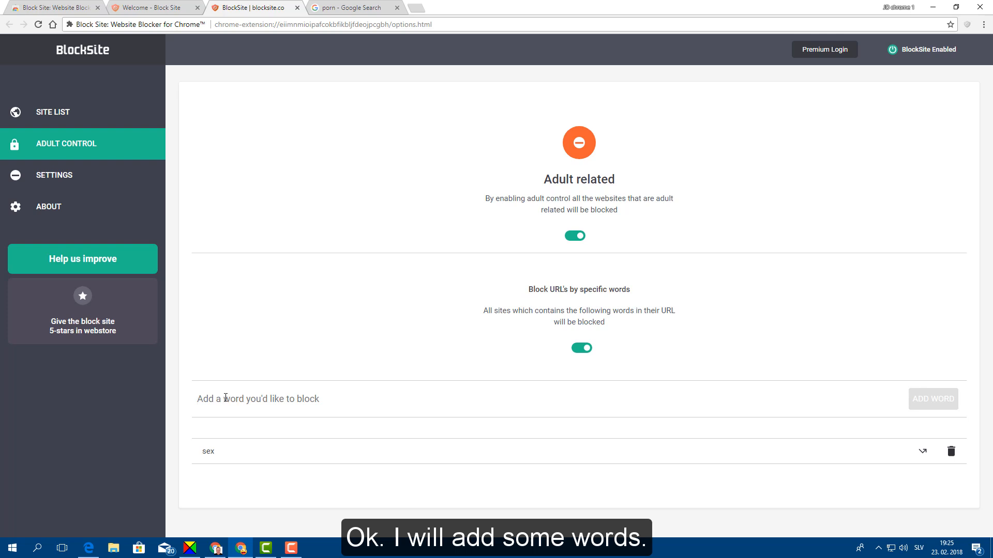
{"action": "type", "text": "porn"}
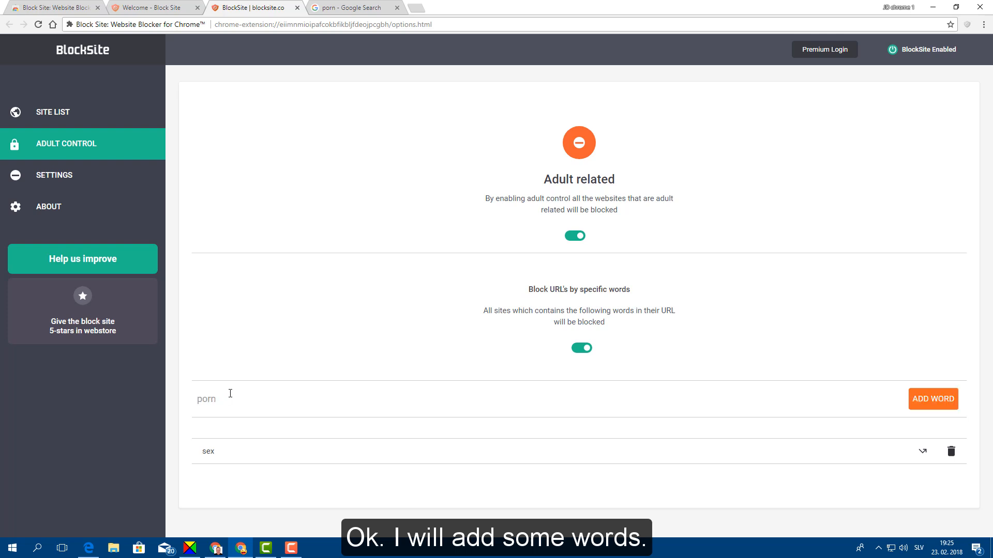
{"action": "left_click", "coordinate": [931, 399]}
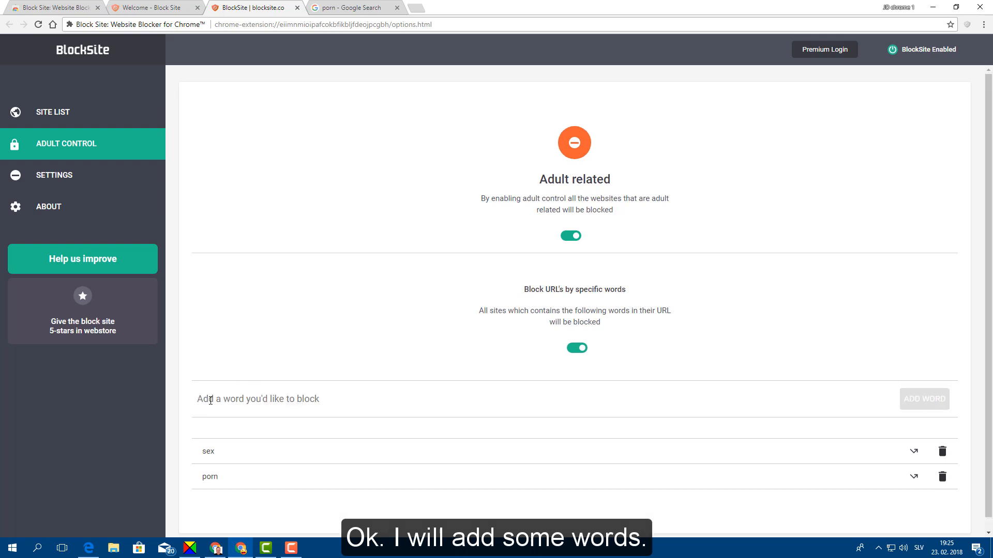
Step: Search Google for the blocked words 'sex' and 'porn', then return to the BlockSite options
{"action": "left_click", "coordinate": [352, 7]}
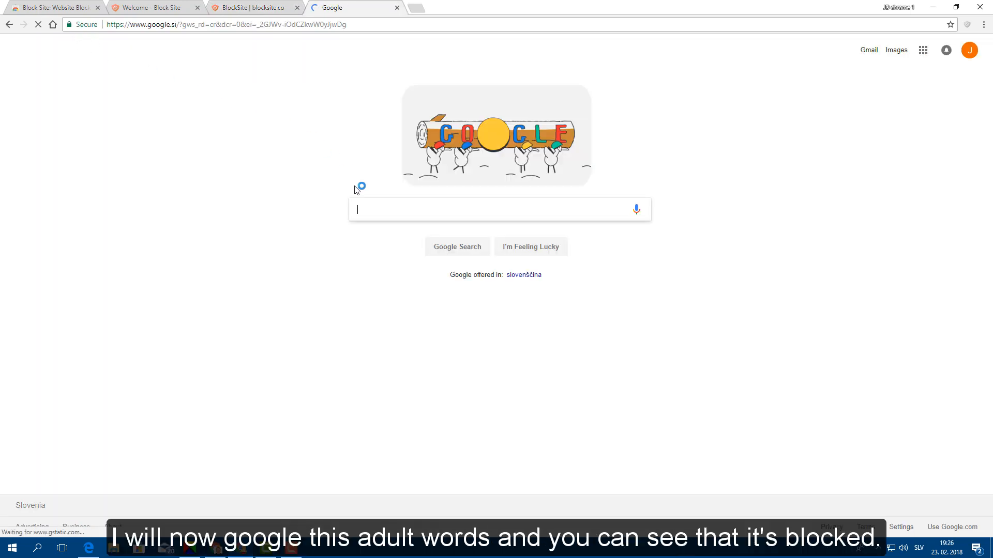
{"action": "left_click", "coordinate": [499, 209]}
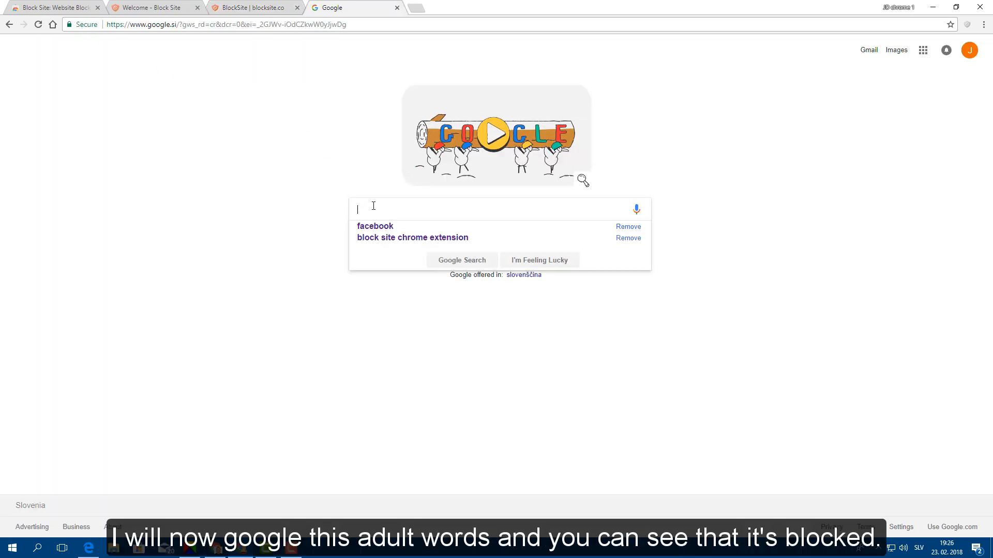
{"action": "type", "text": "sex"}
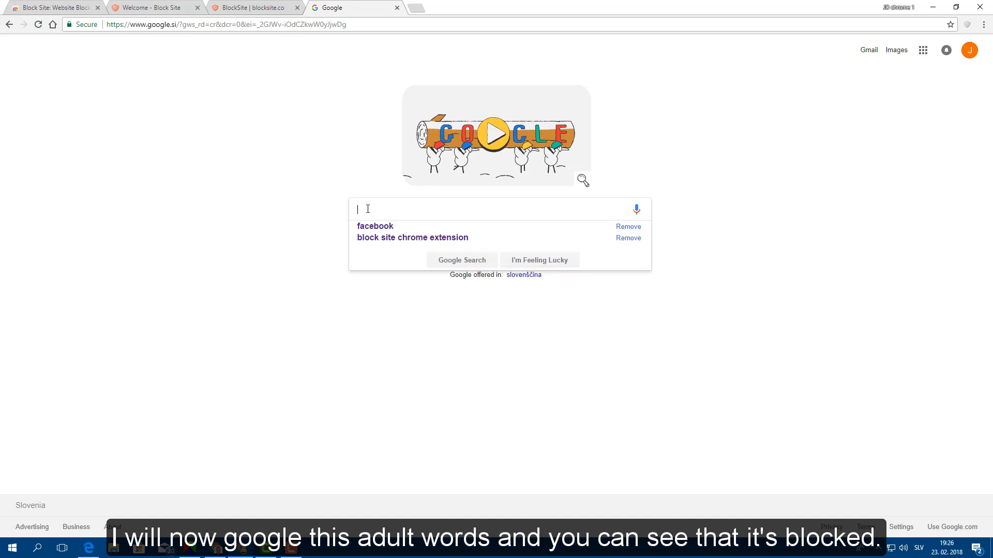
{"action": "type", "text": "porn"}
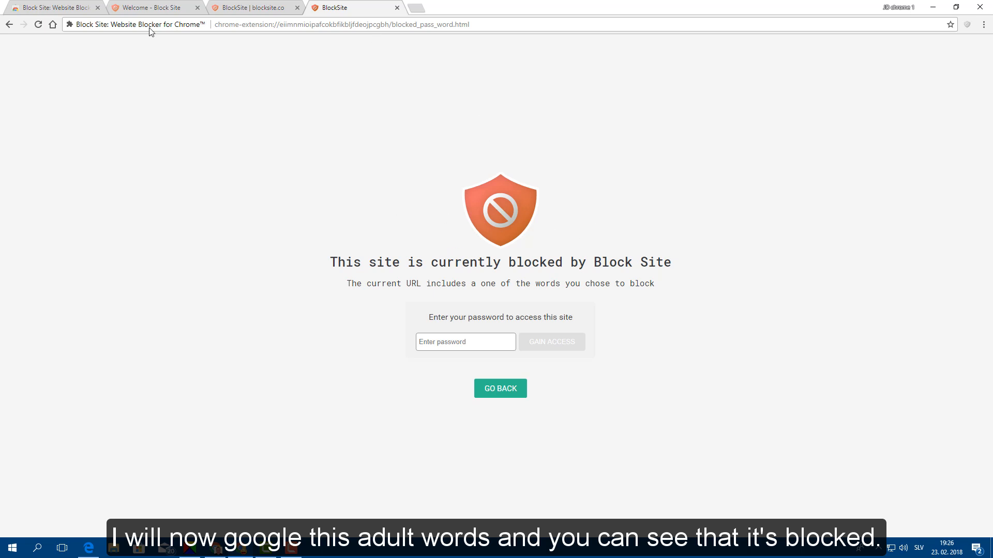
{"action": "left_click", "coordinate": [253, 8]}
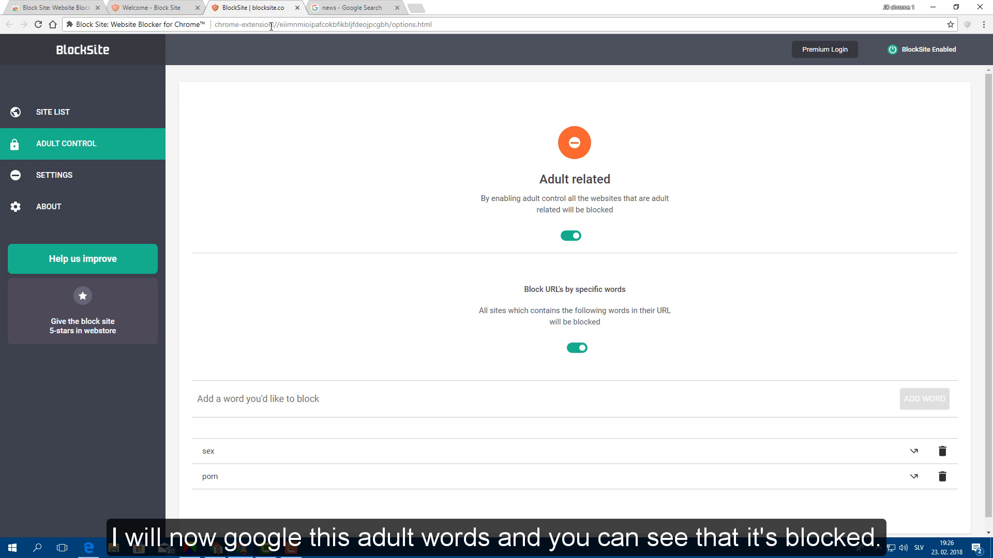
Step: Show BlockSite's site list, confirming facebook.com is the only blocked entry
{"action": "left_click", "coordinate": [397, 8]}
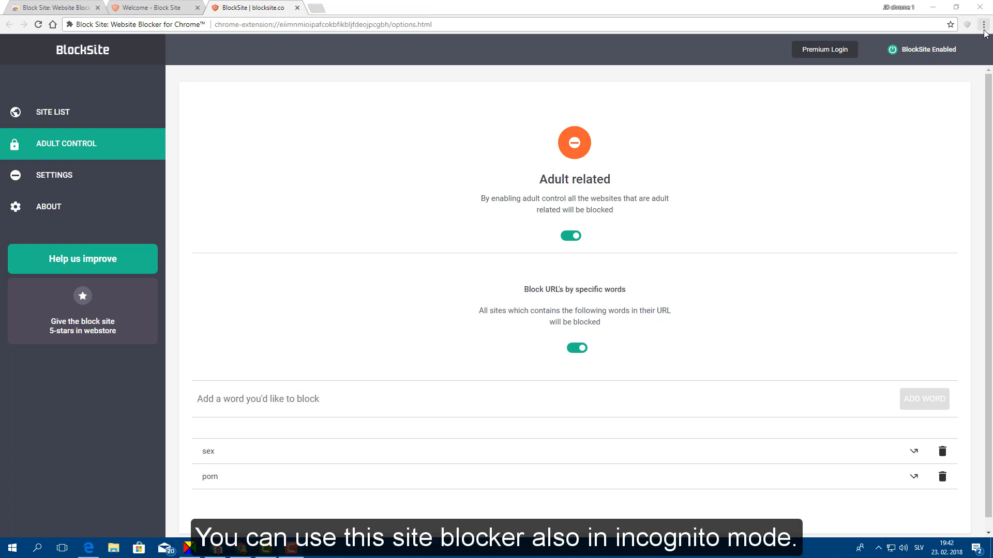
{"action": "mouse_move", "coordinate": [985, 24]}
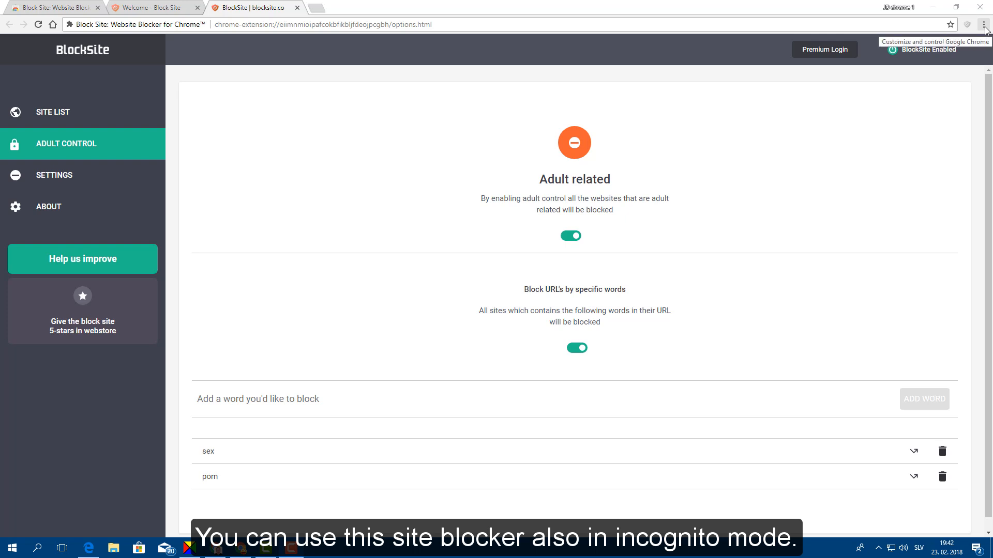
{"action": "mouse_move", "coordinate": [760, 45]}
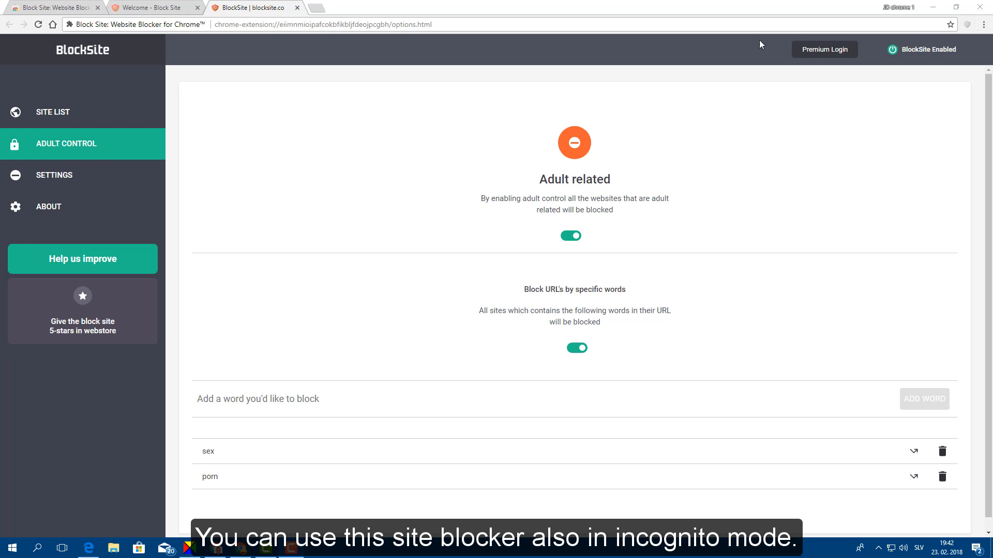
{"action": "left_click", "coordinate": [52, 113]}
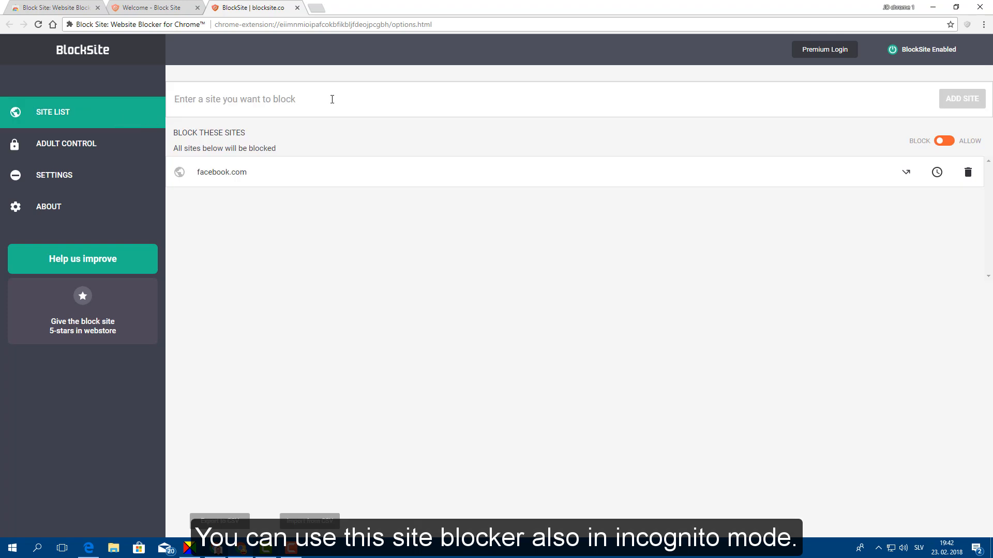
Step: Open Chrome's Extensions page via More tools to find Block Site
{"action": "left_click", "coordinate": [984, 24]}
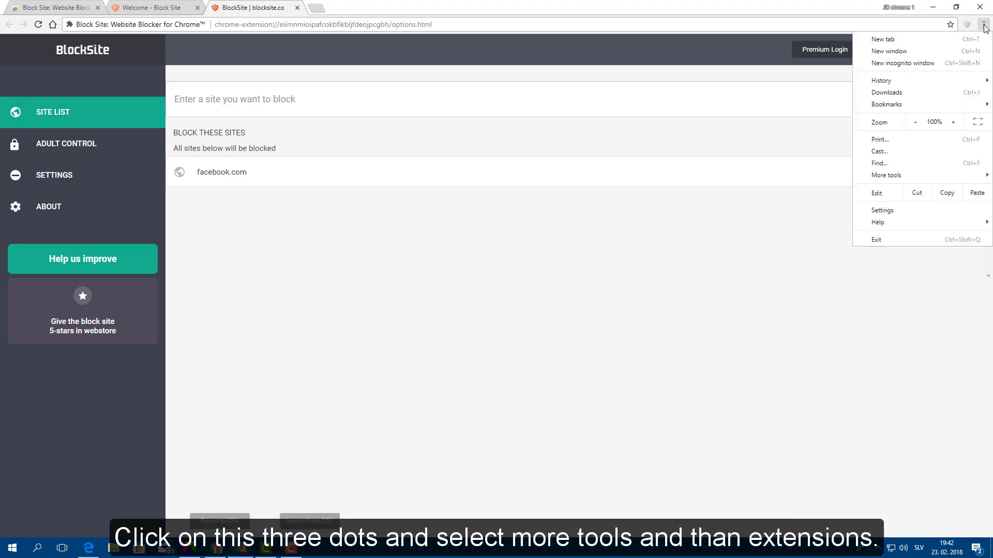
{"action": "mouse_move", "coordinate": [886, 175]}
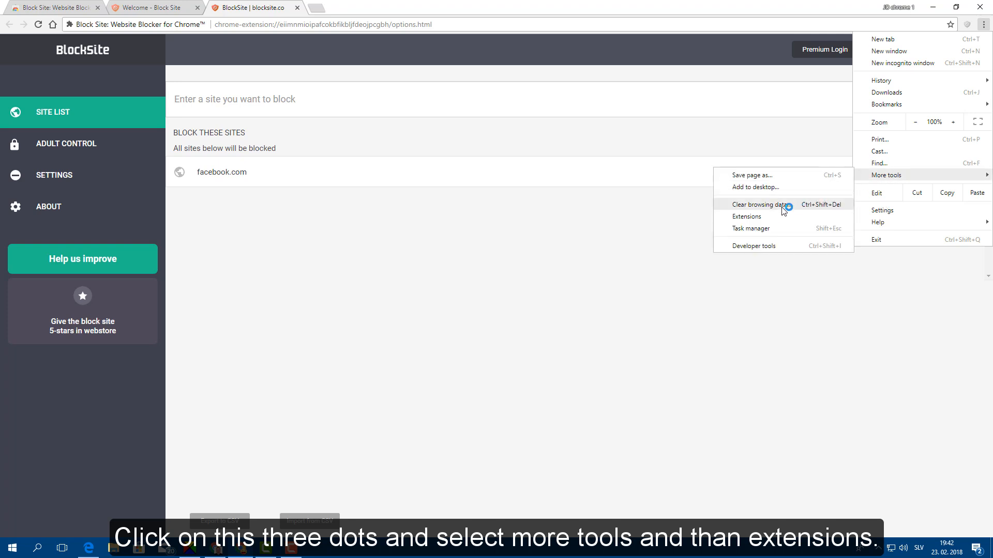
{"action": "left_click", "coordinate": [745, 216]}
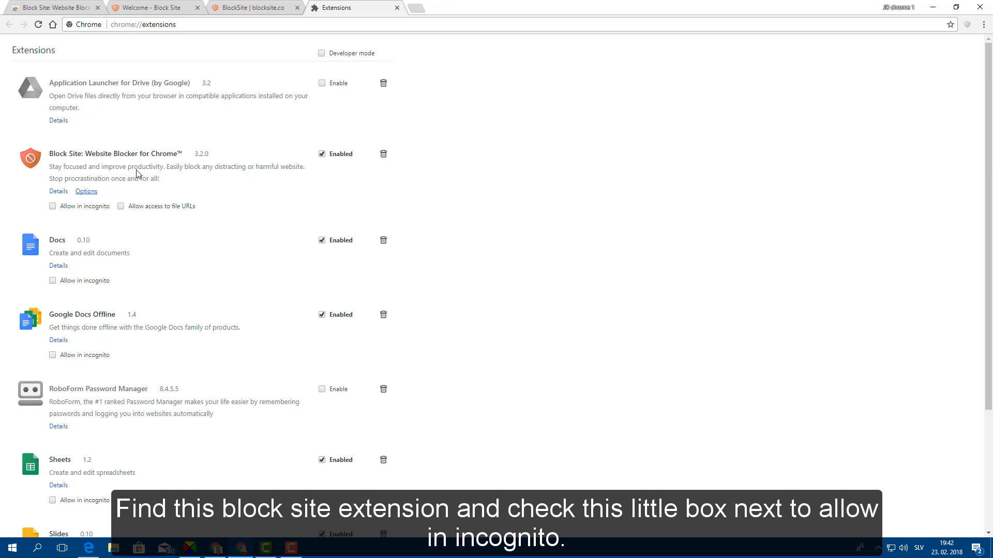
{"action": "mouse_move", "coordinate": [109, 206]}
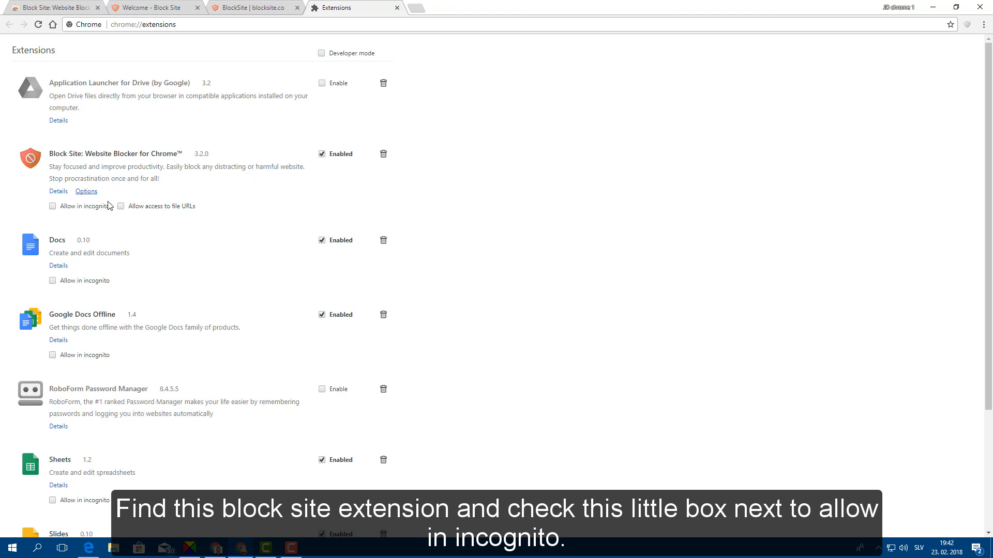
Step: Enable 'Allow in incognito' for Block Site and close the Extensions tab
{"action": "left_click", "coordinate": [53, 206]}
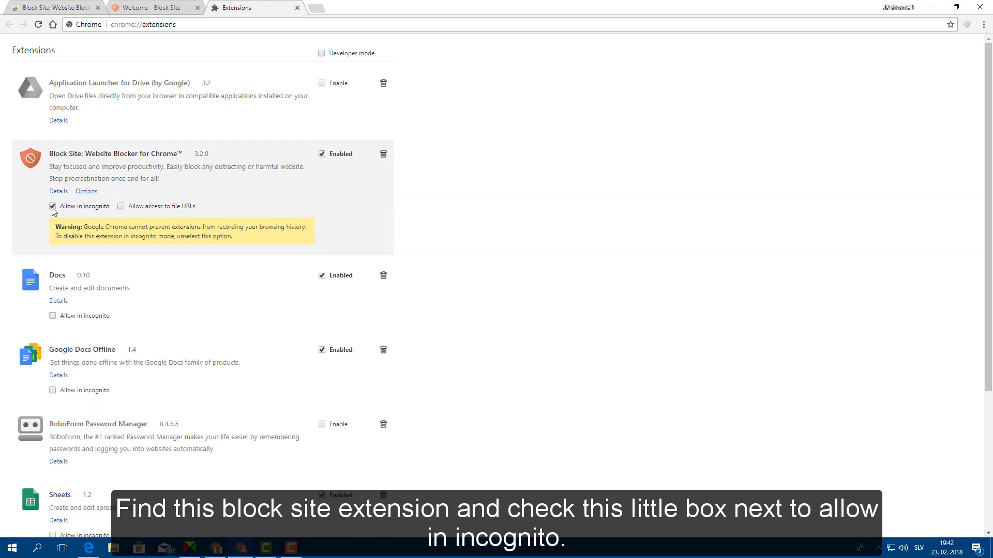
{"action": "left_click", "coordinate": [53, 206]}
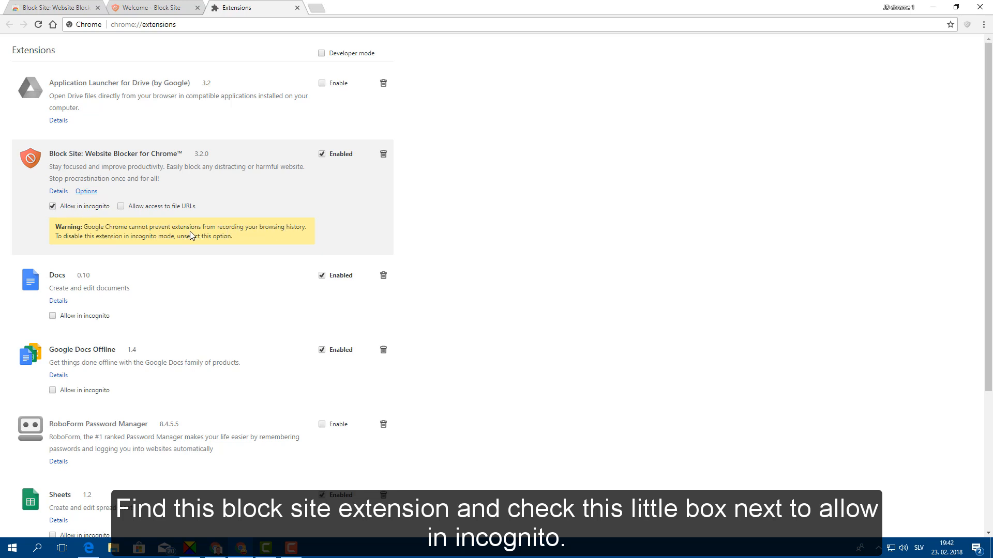
{"action": "mouse_move", "coordinate": [209, 185]}
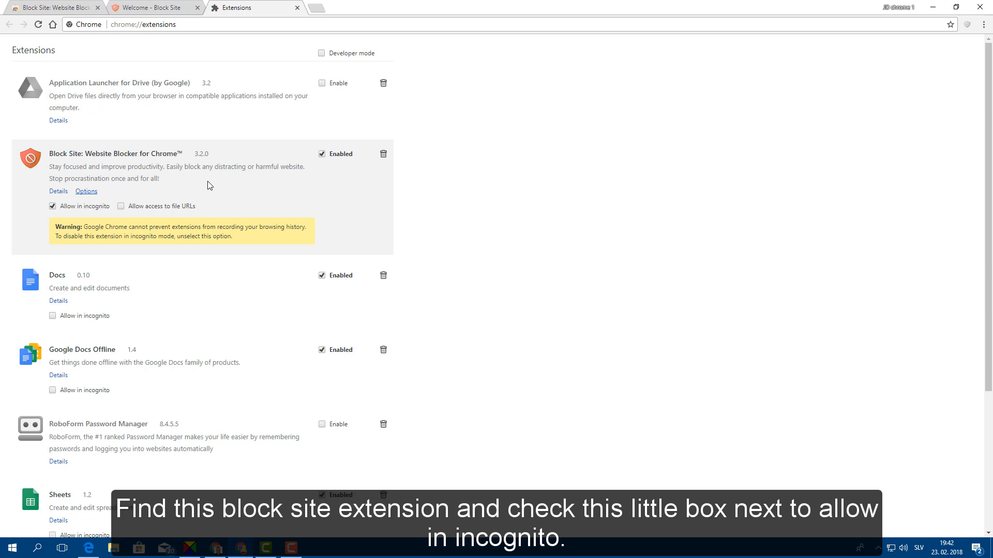
{"action": "left_click", "coordinate": [152, 8]}
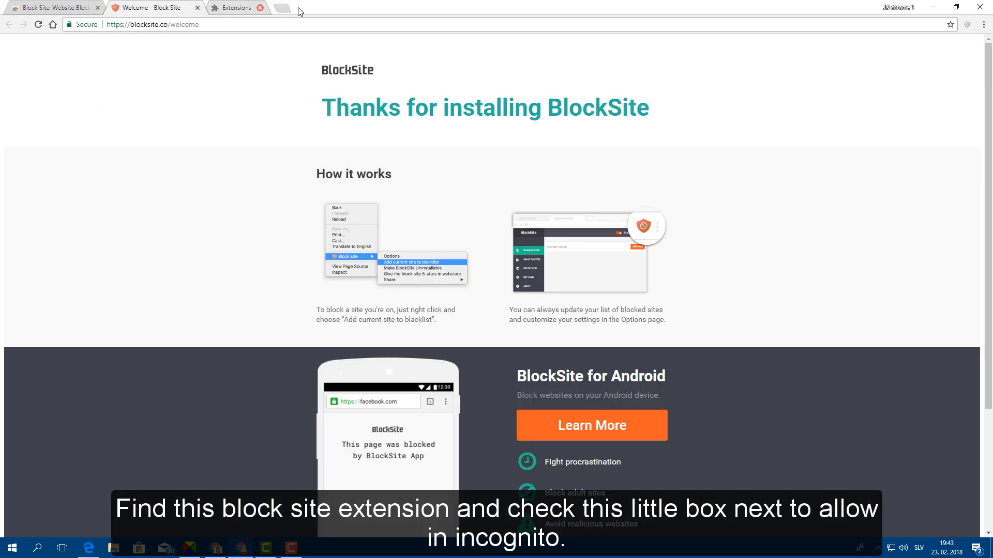
Step: Open a new incognito window from Chrome's menu to test blocking
{"action": "left_click", "coordinate": [982, 24]}
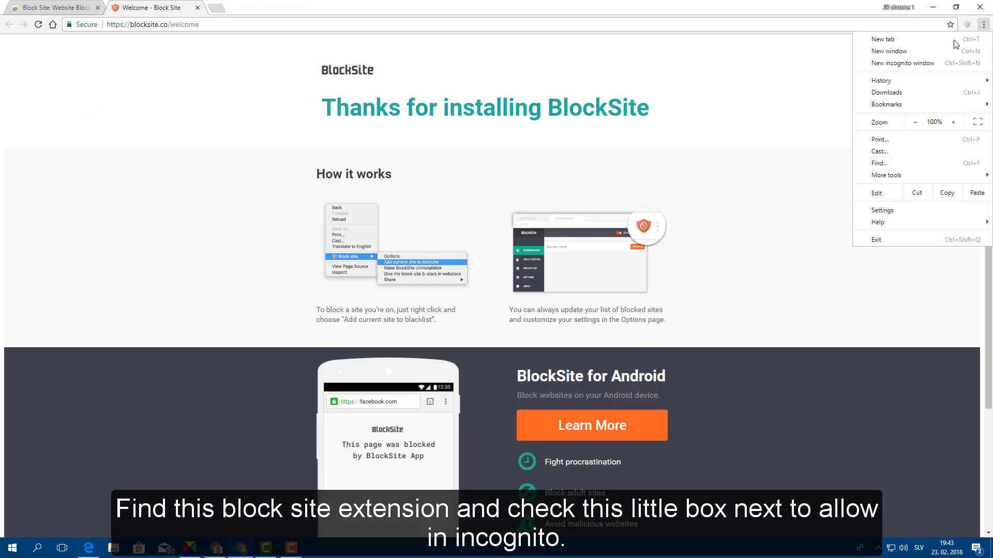
{"action": "left_click", "coordinate": [903, 63]}
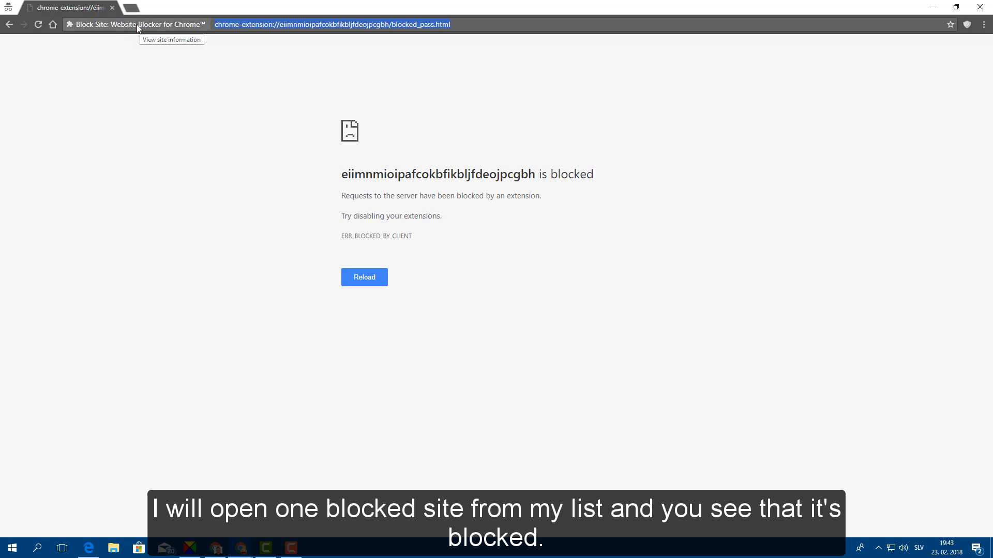
{"action": "mouse_move", "coordinate": [268, 126]}
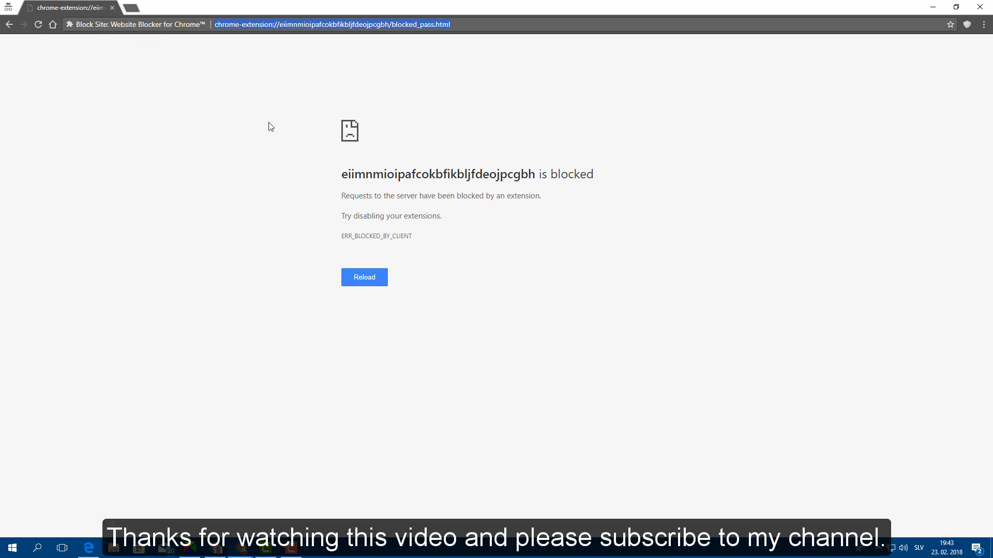
{"action": "mouse_move", "coordinate": [93, 46]}
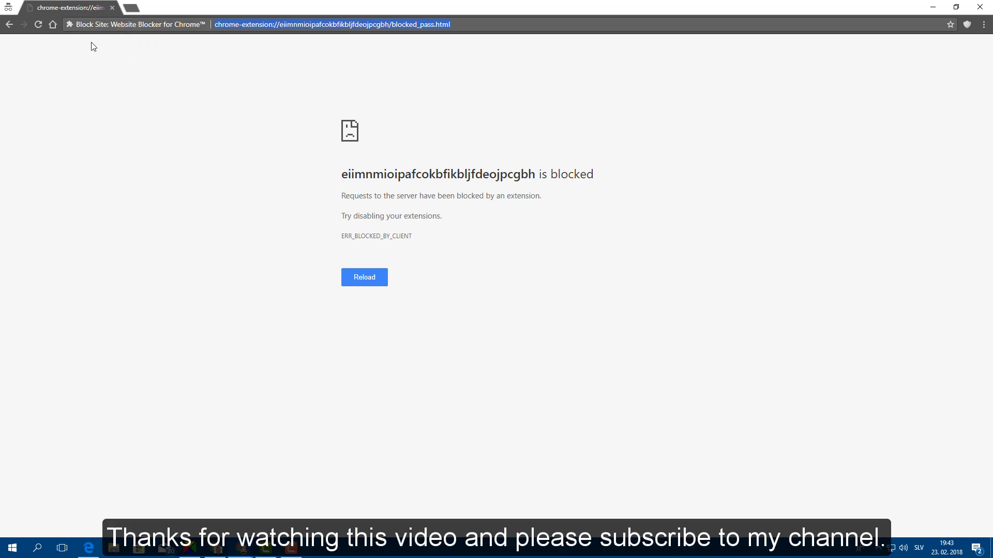